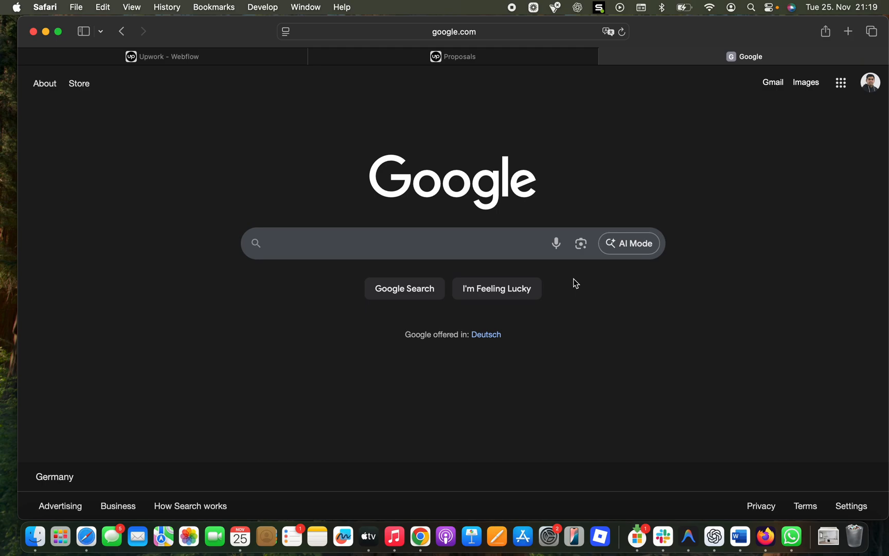
mouse_move(481, 220)
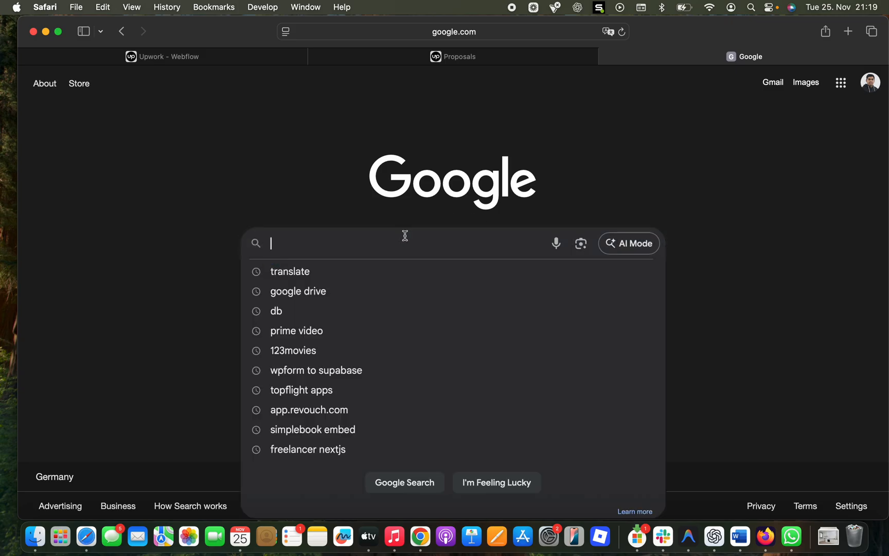
Search Google for 'cursor for students', decline location sharing, and open the Students · Cursor result
text(cursor fo)
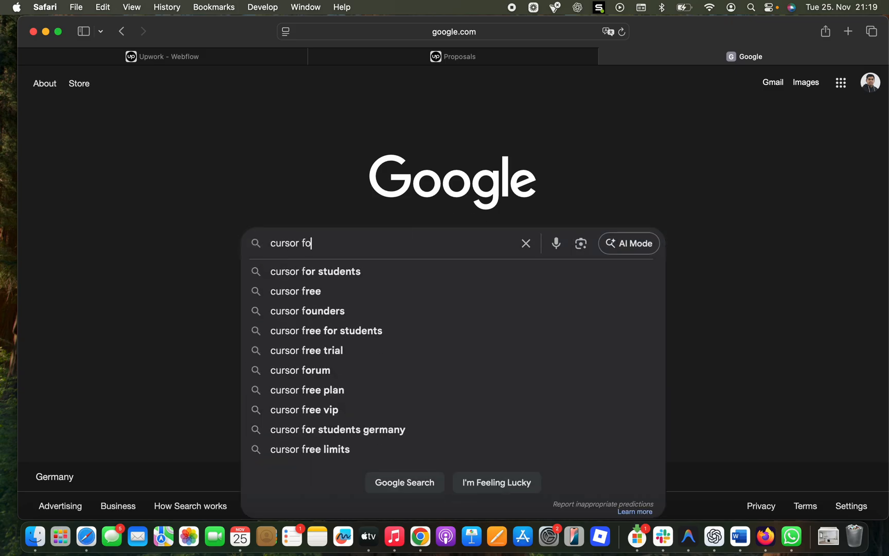
click(315, 271)
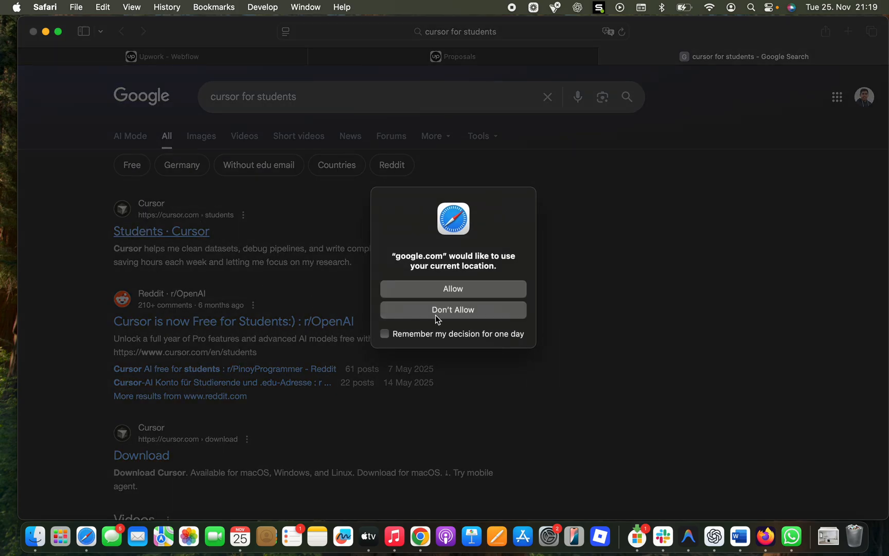
click(452, 310)
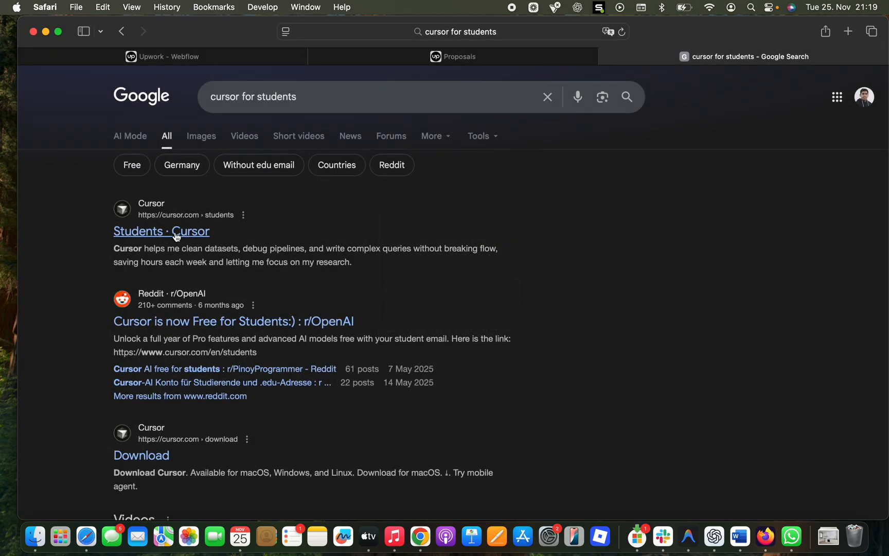
click(161, 232)
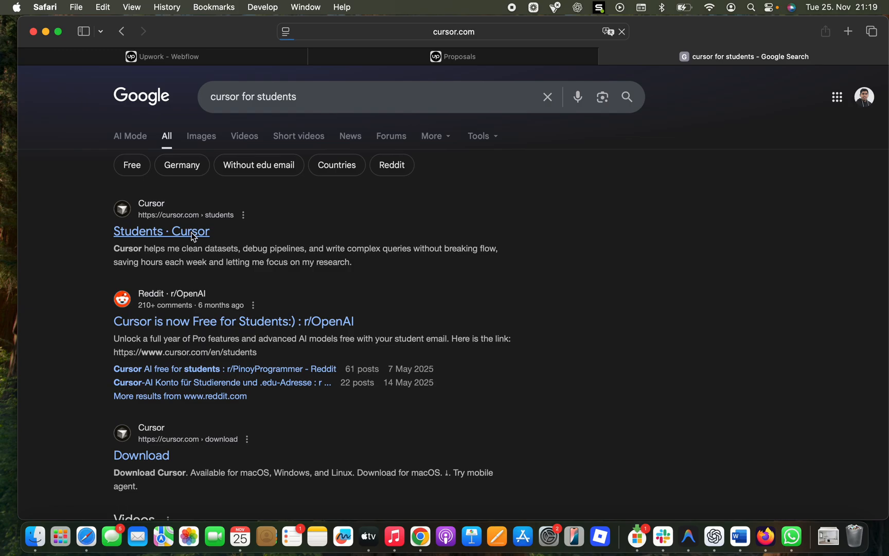
Apply for the free student Pro year from Cursor's students page
click(161, 231)
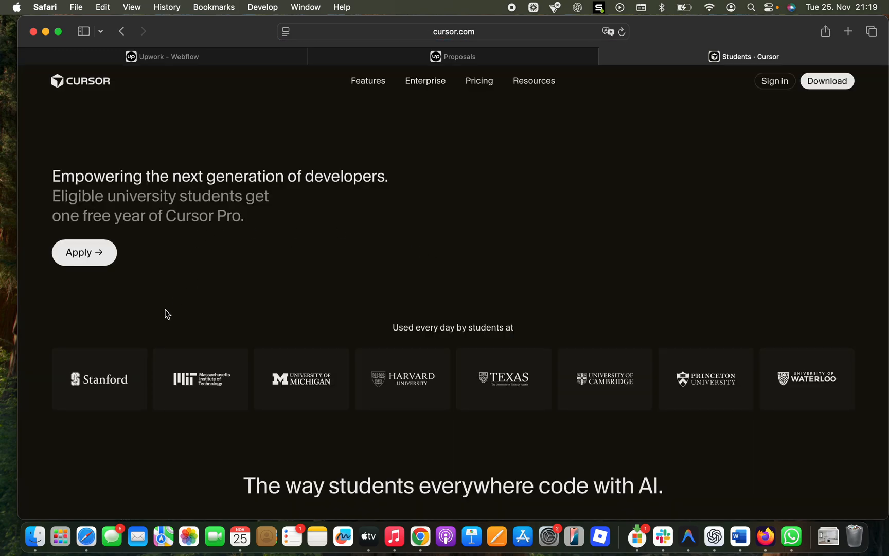
mouse_move(505, 363)
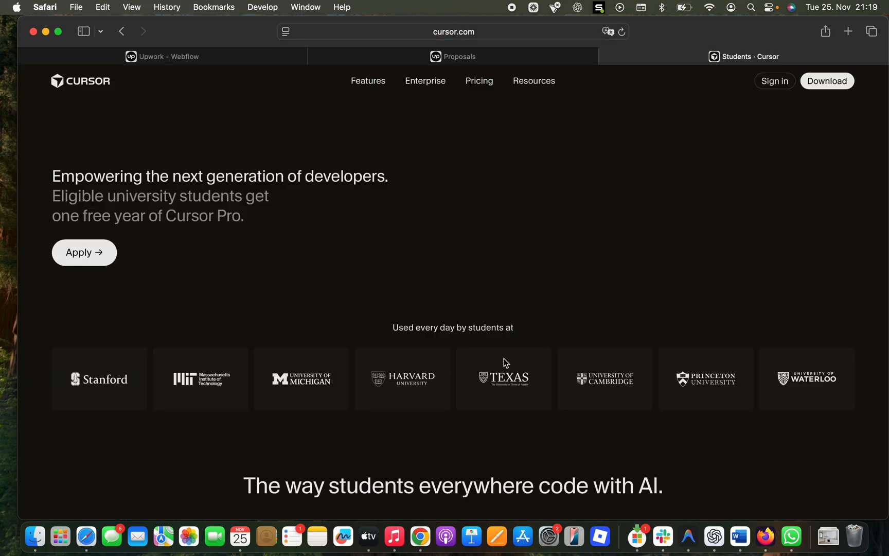
mouse_move(190, 276)
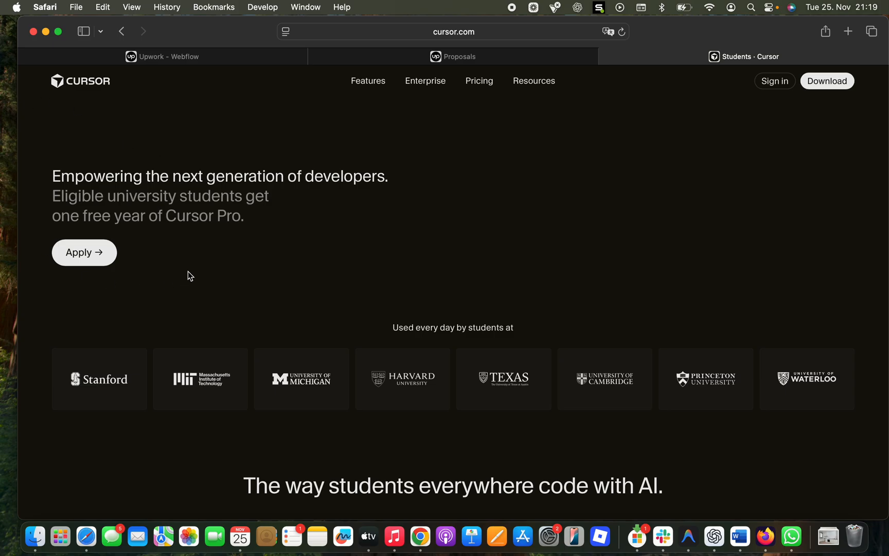
mouse_move(196, 272)
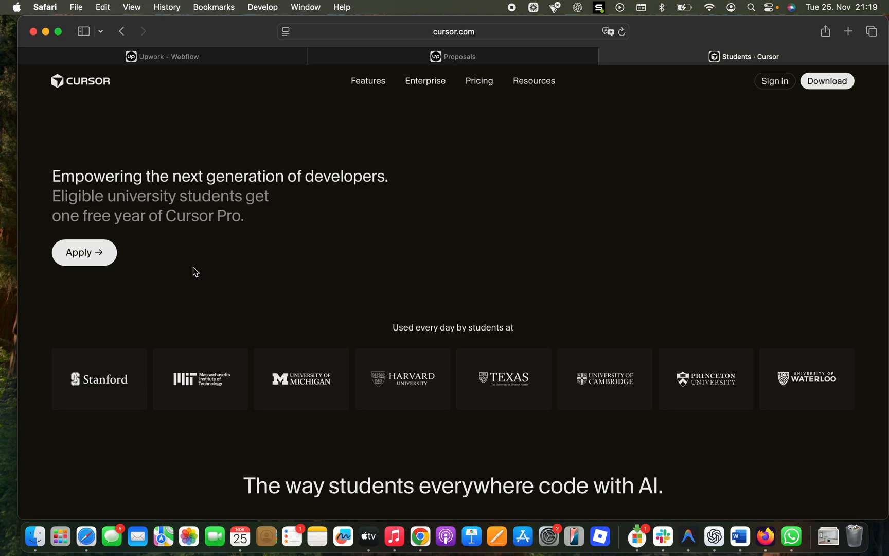
mouse_move(84, 252)
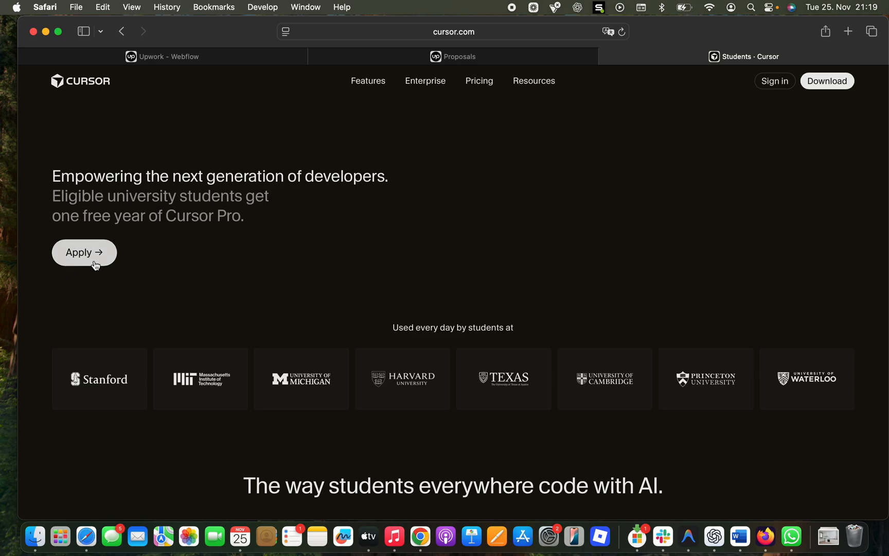
click(83, 252)
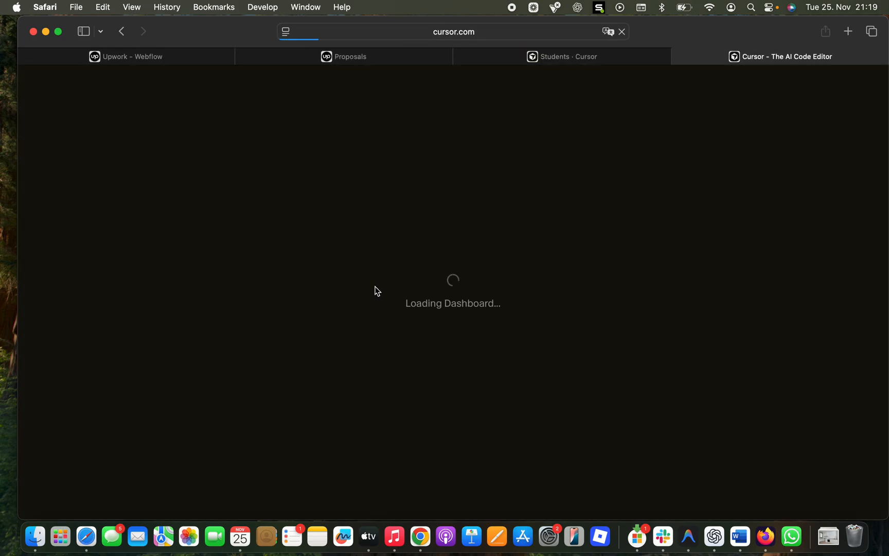
mouse_move(685, 121)
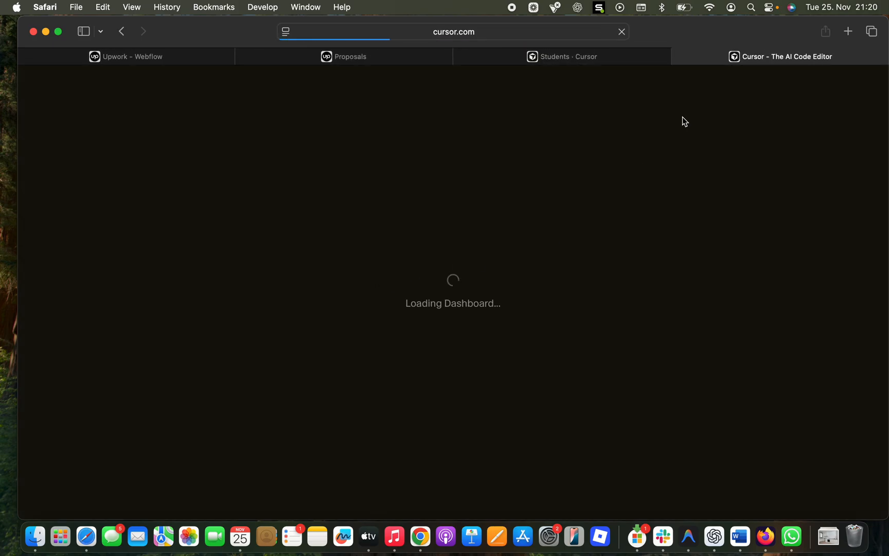
click(452, 329)
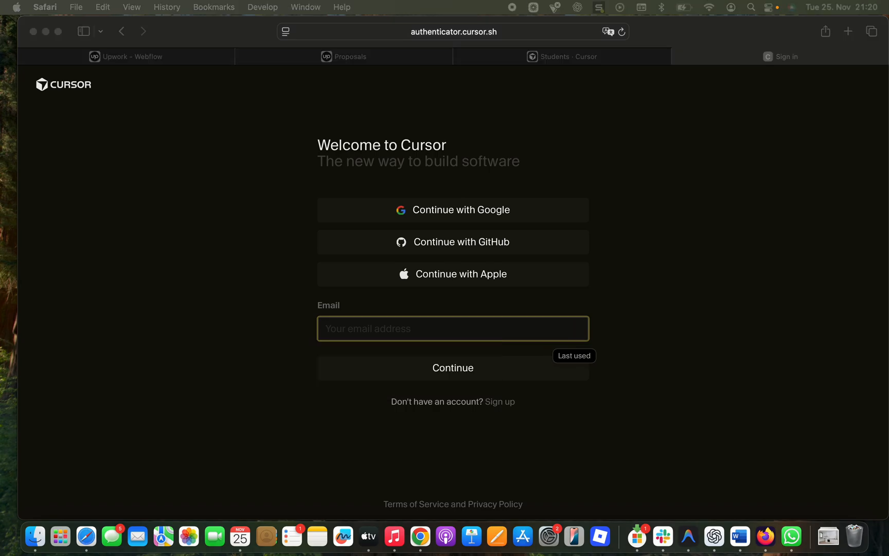
mouse_move(406, 348)
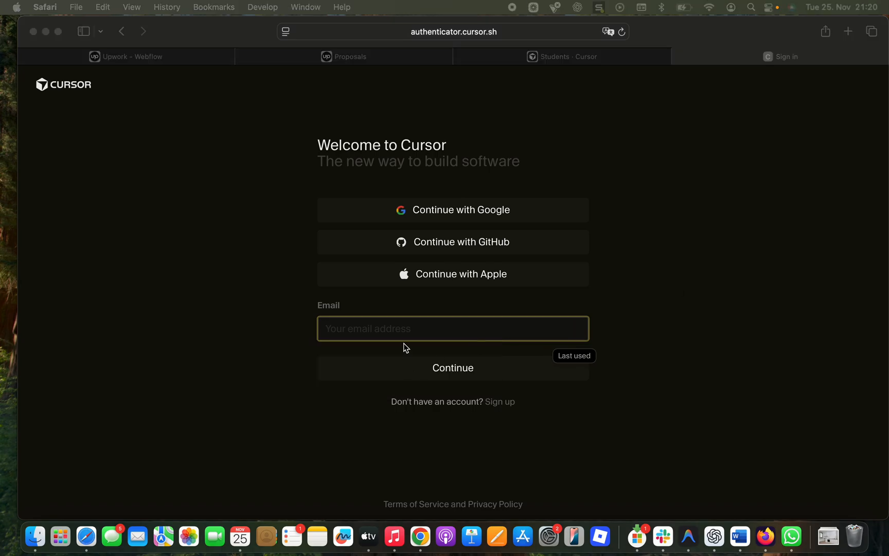
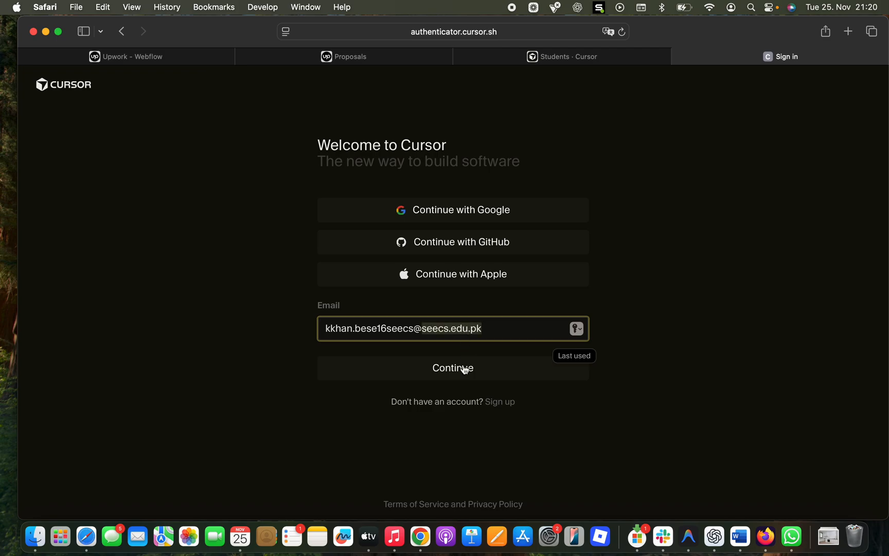
click(452, 368)
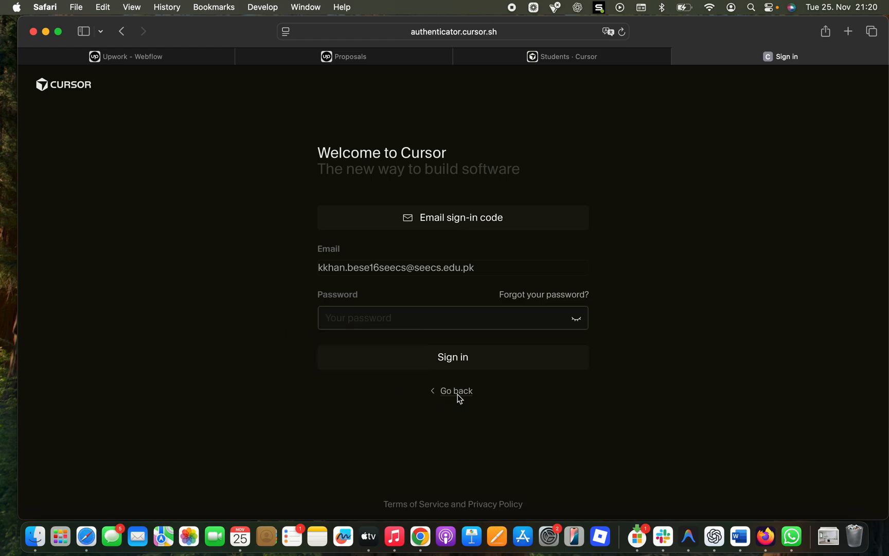
click(452, 390)
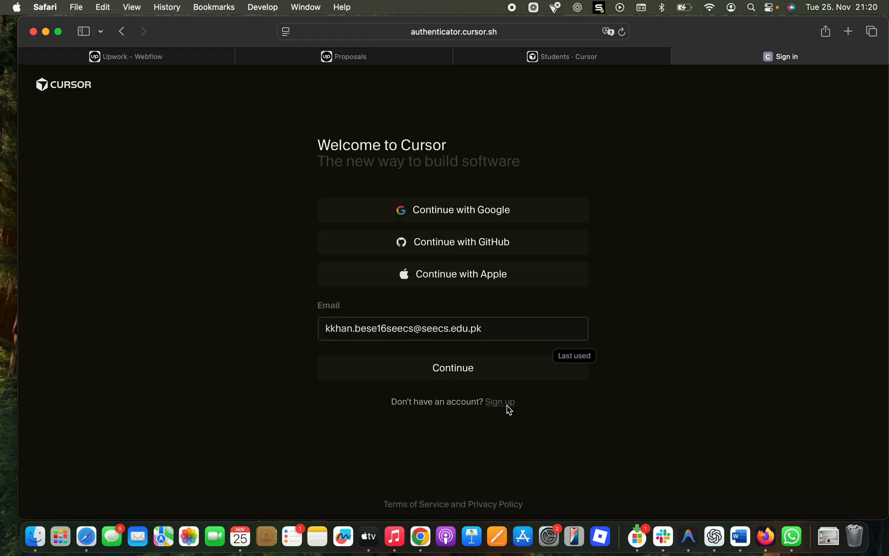
Sign up with names 'Kashi' and 'han' and a new password
click(500, 401)
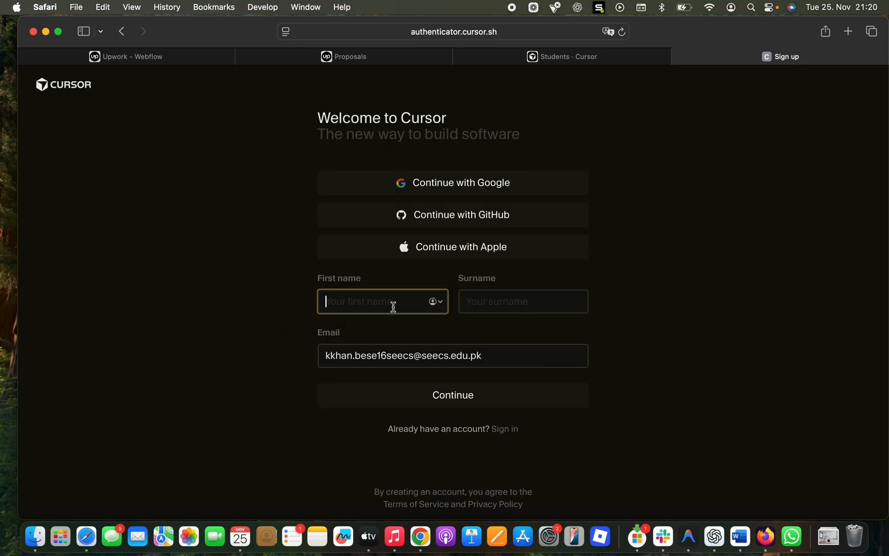
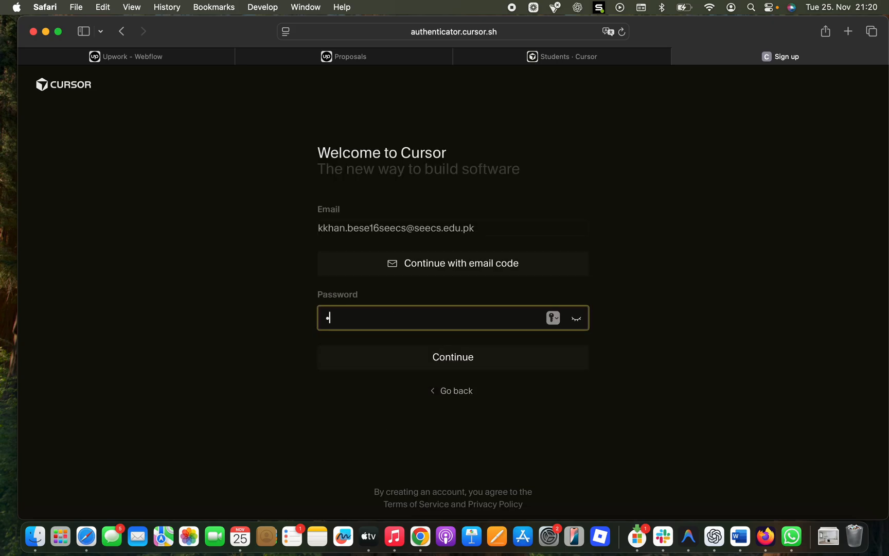
text(•)
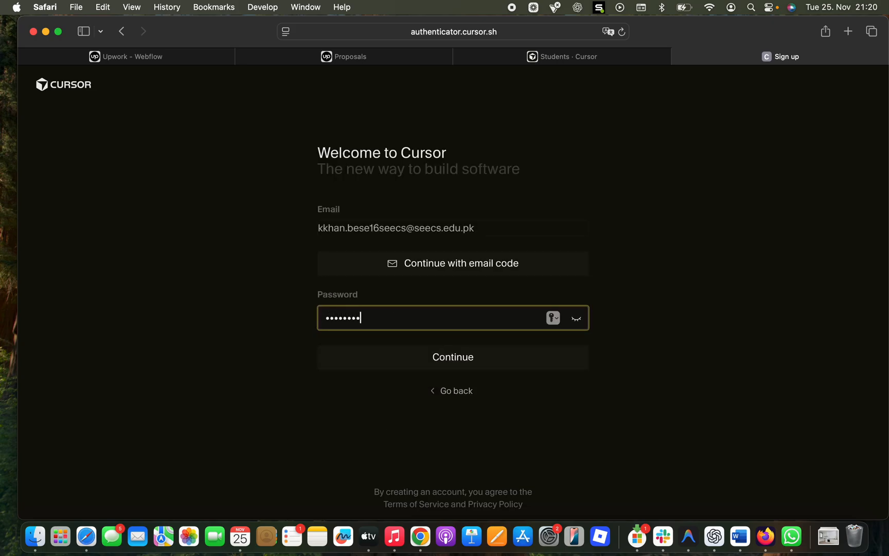
key(backspace)
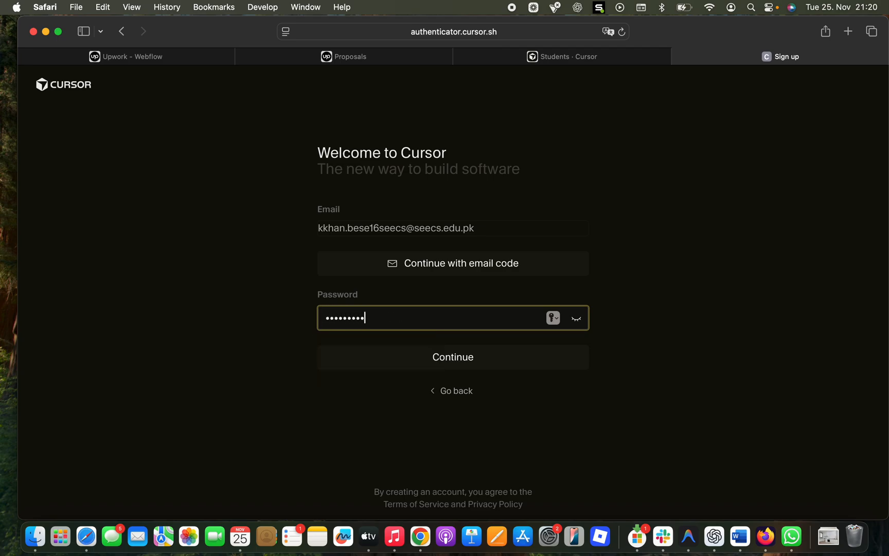
click(453, 357)
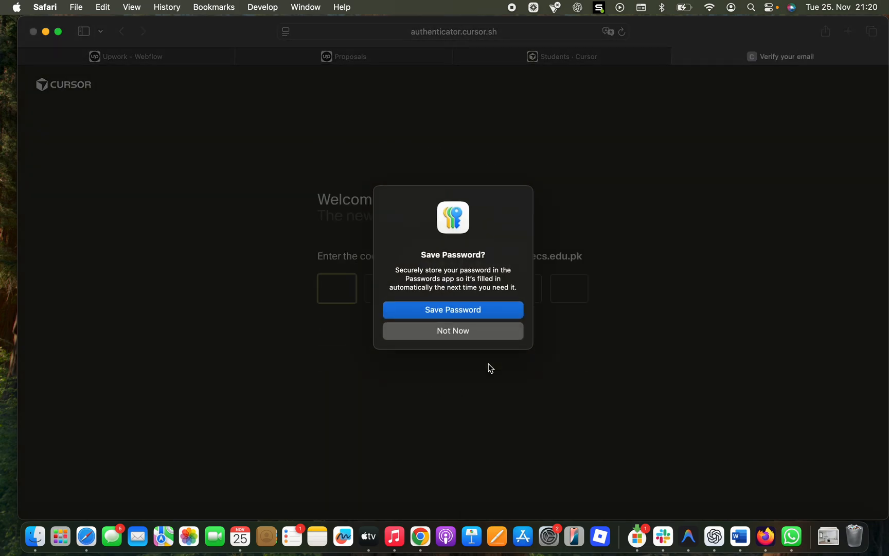
click(452, 330)
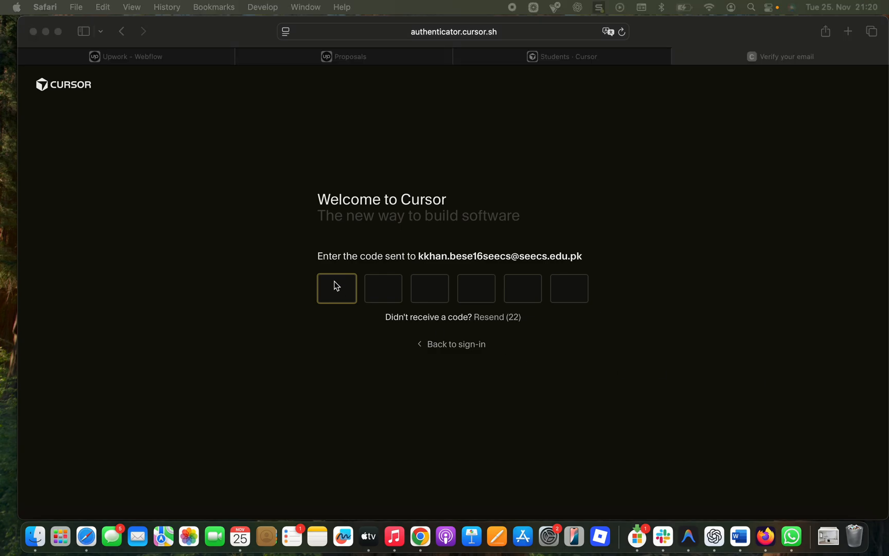
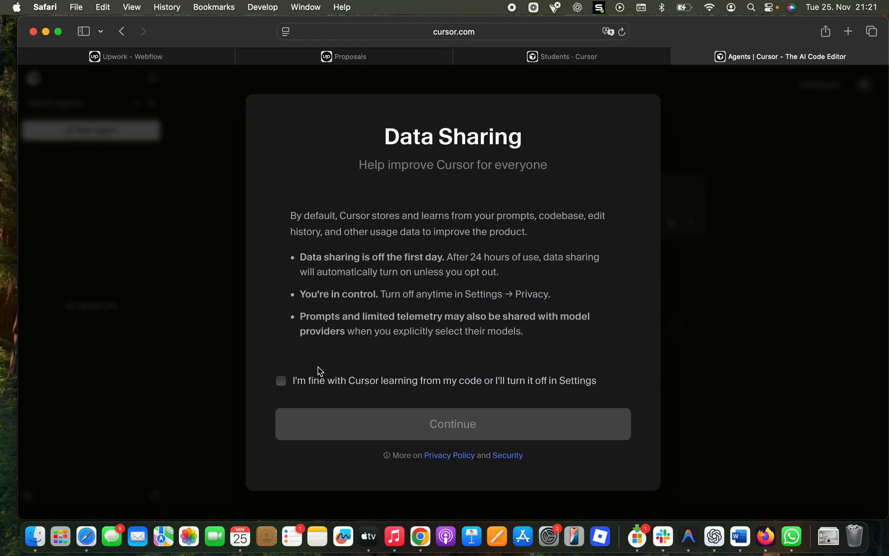
click(452, 424)
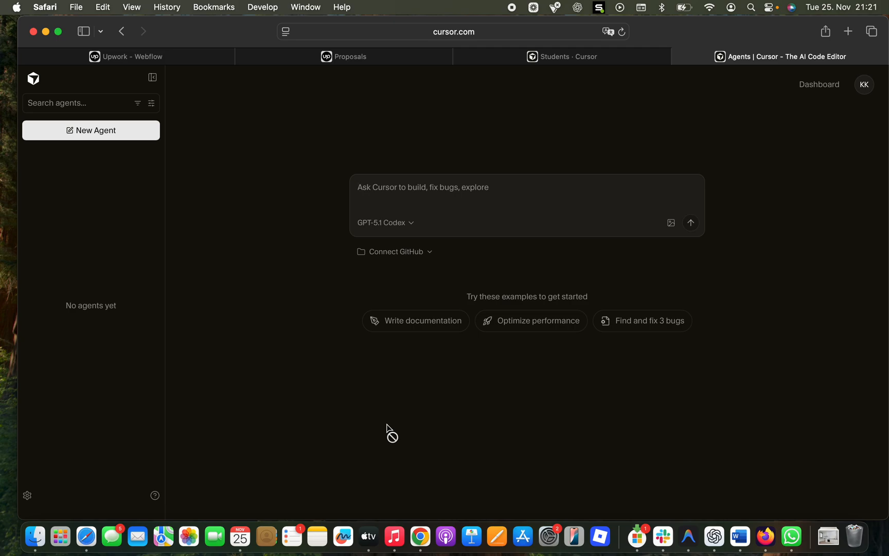
mouse_move(215, 385)
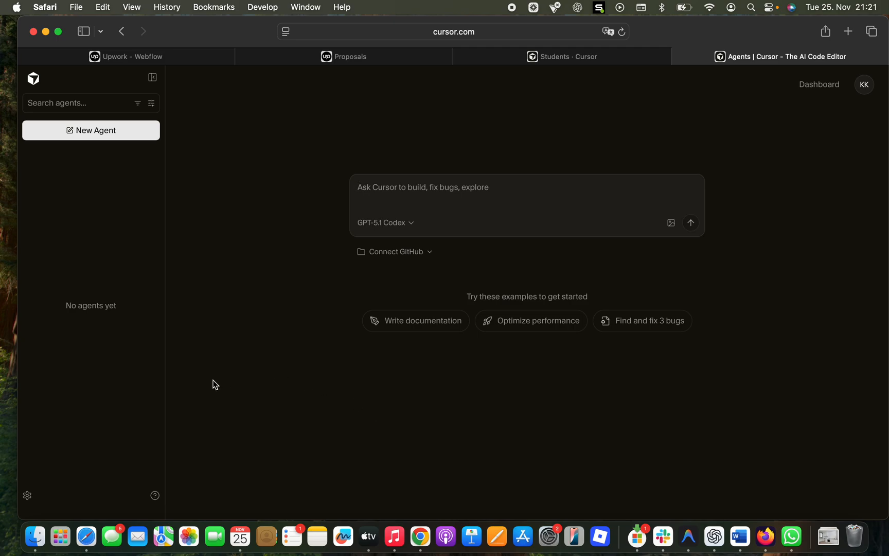
mouse_move(26, 495)
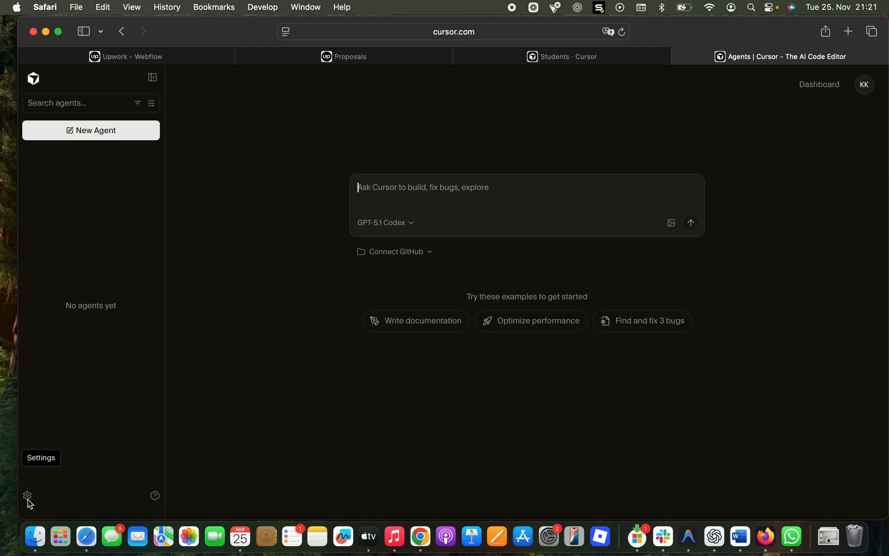
Open the Free Plan account dashboard from the sidebar settings menu
click(26, 495)
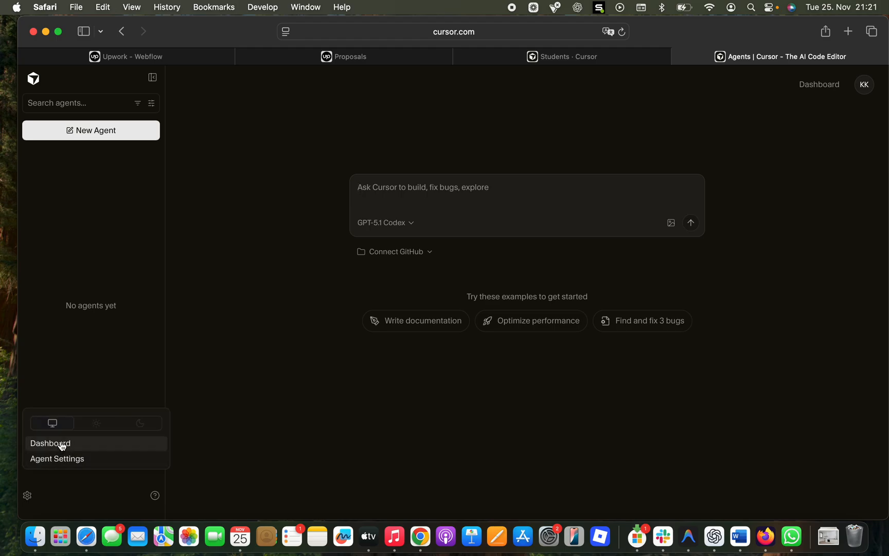
click(50, 443)
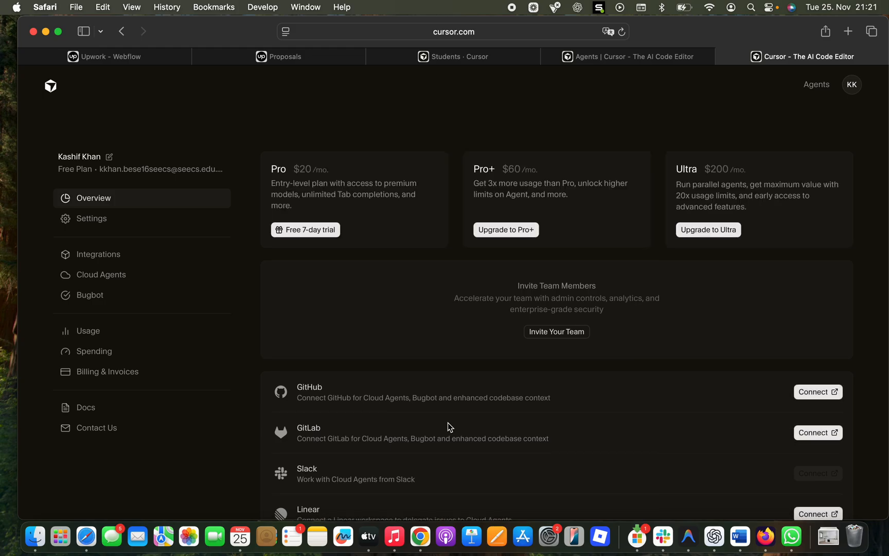
mouse_move(108, 226)
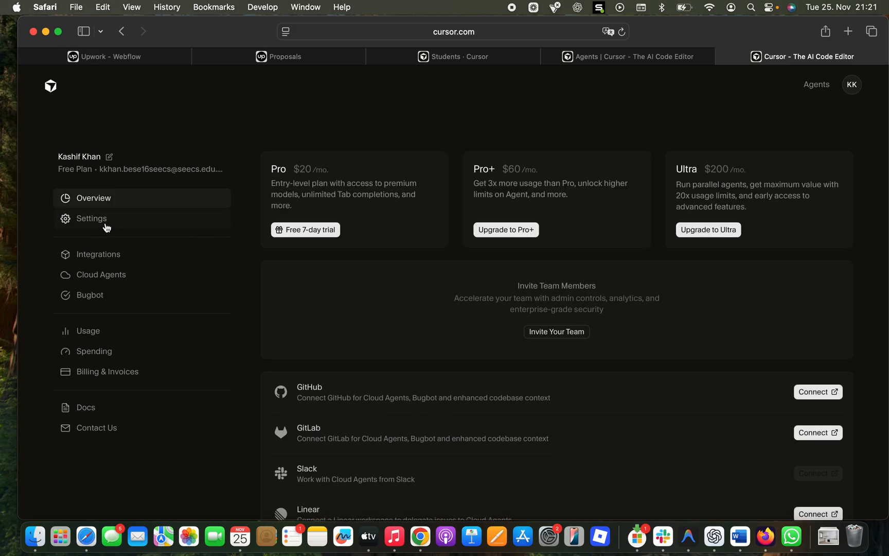
Start Verify Student Status from the dashboard's Settings page
click(92, 218)
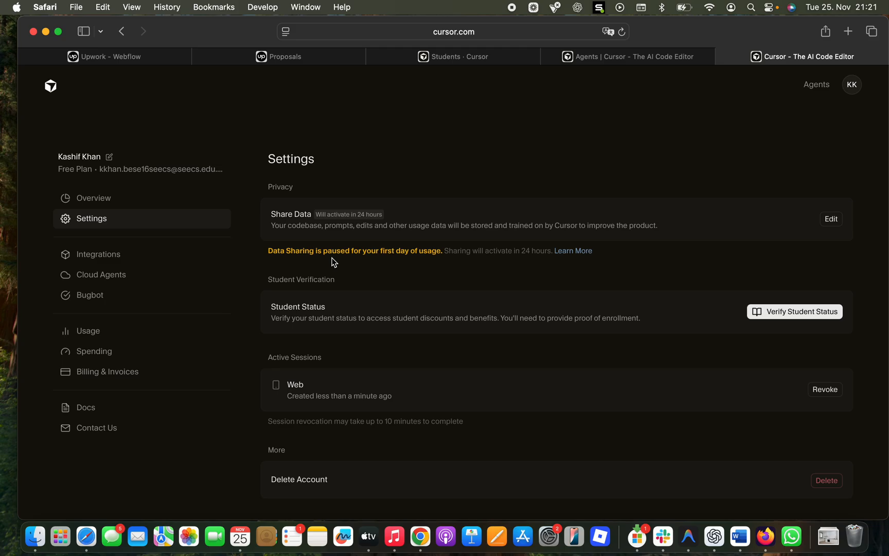
mouse_move(311, 328)
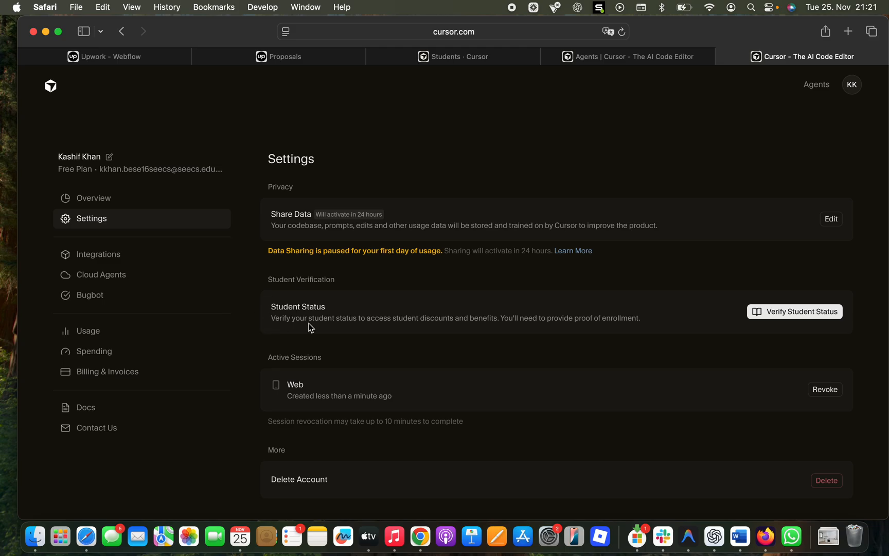
mouse_move(536, 331)
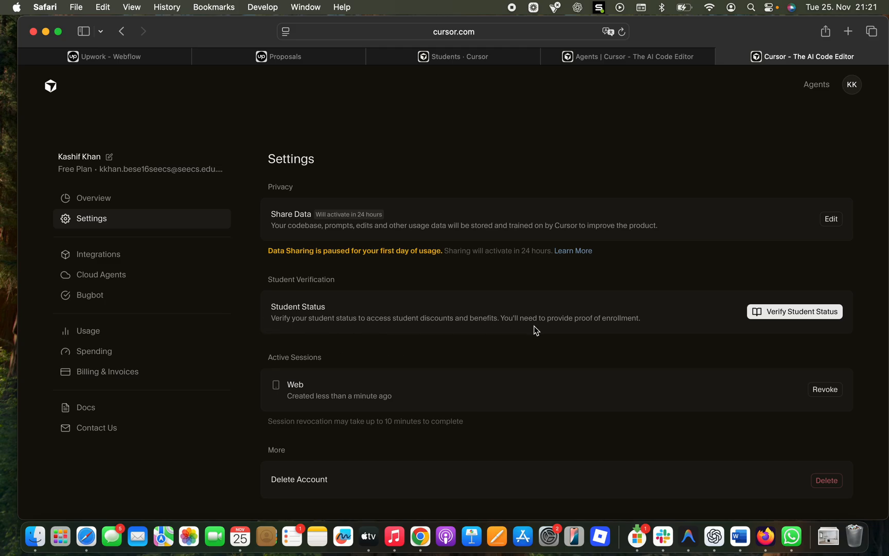
mouse_move(541, 331)
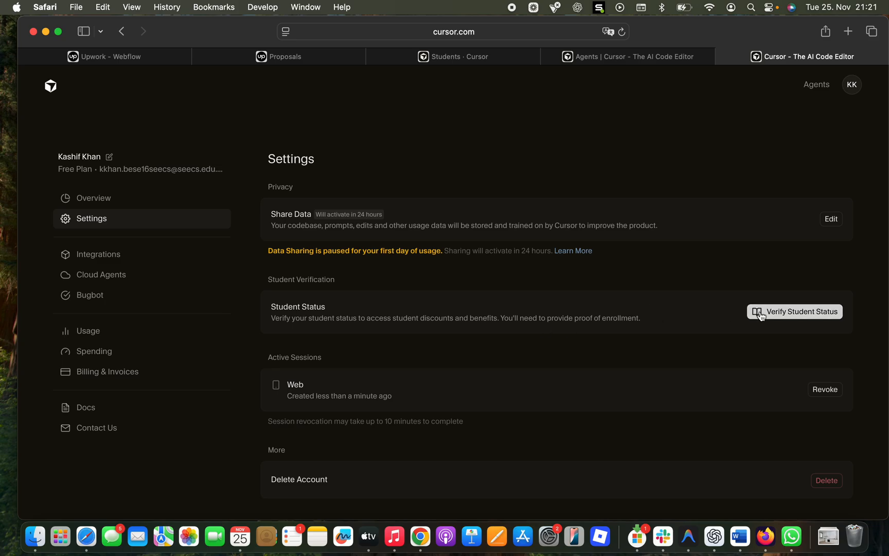
click(795, 311)
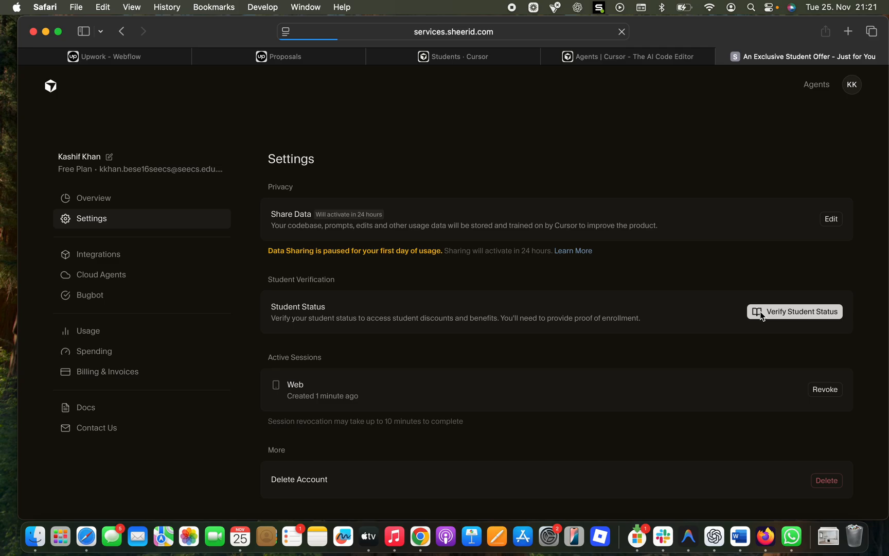
mouse_move(559, 317)
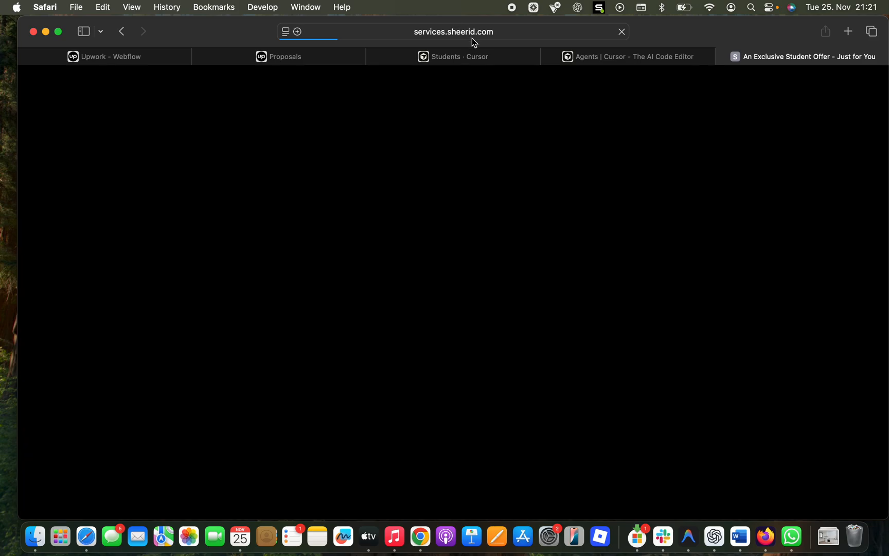
mouse_move(485, 257)
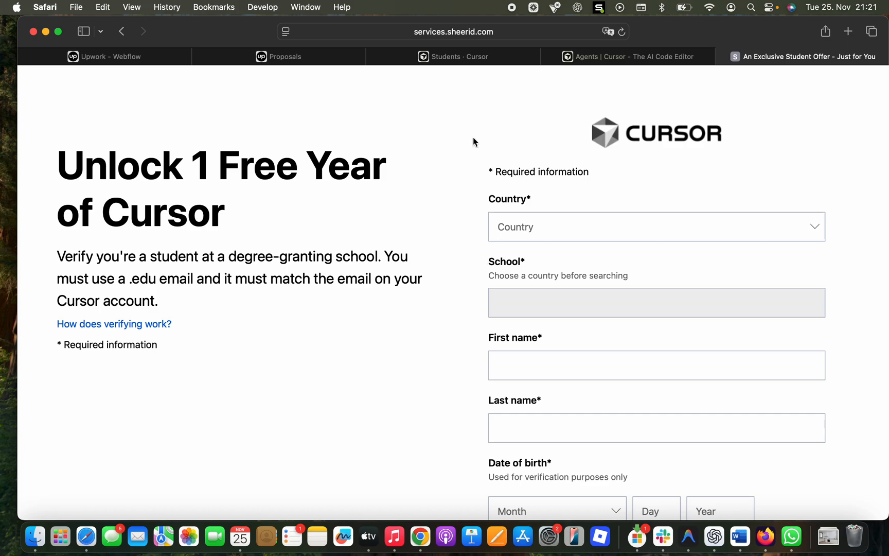
Set country to Germany and search 'University of Münster' to pick Universität Münster
click(623, 226)
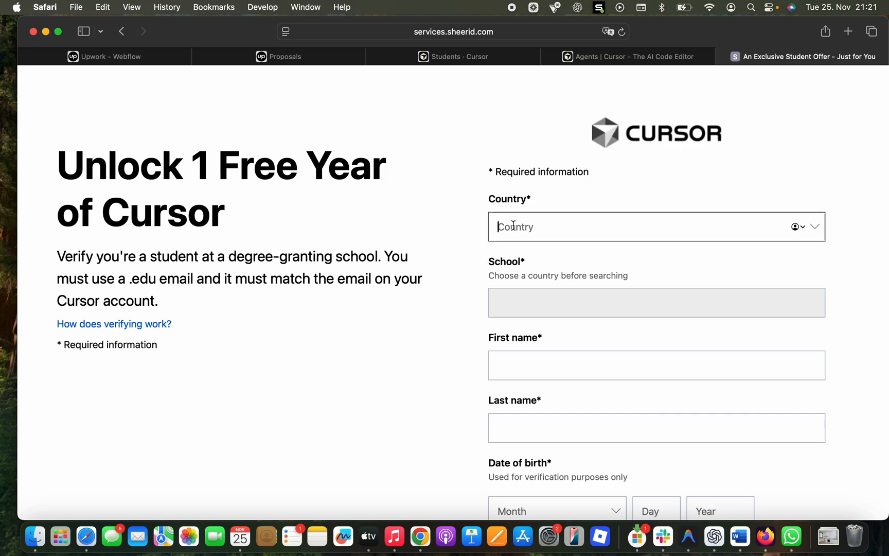
text(Germany)
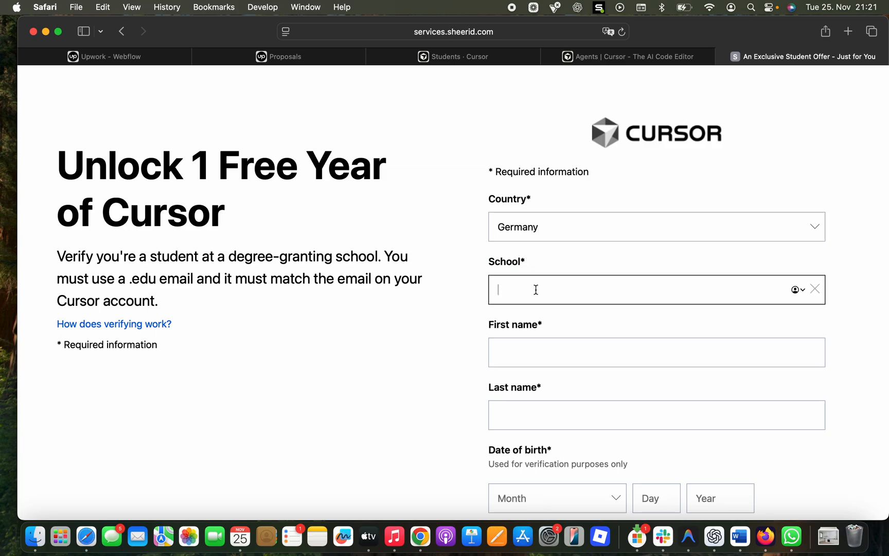
text(Uni)
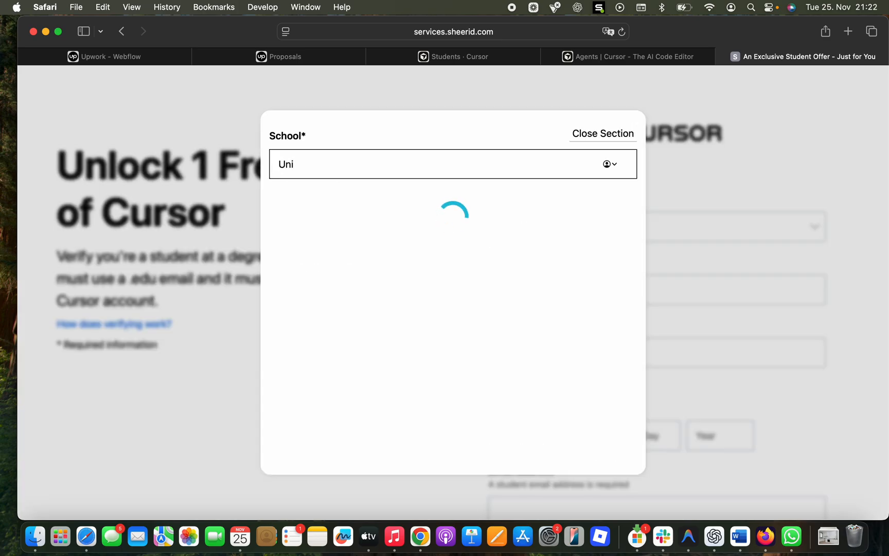
text(versity)
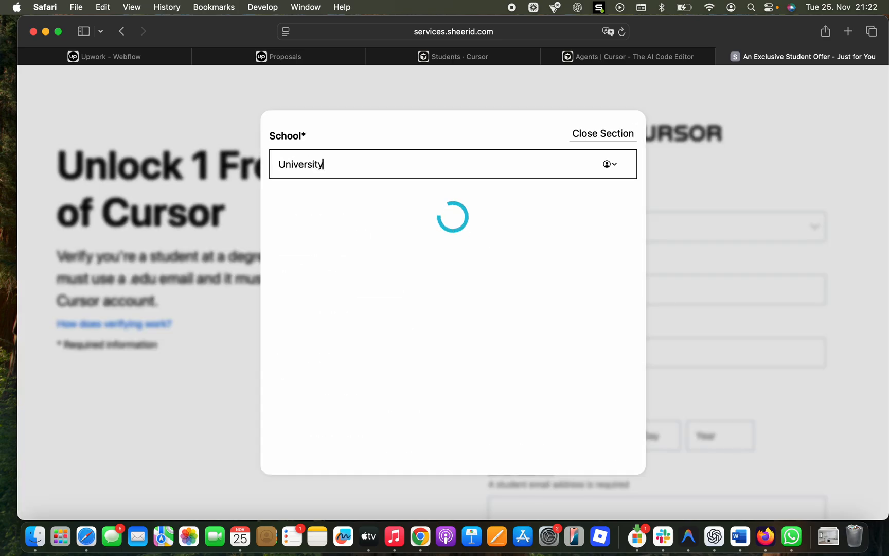
text(of Mü)
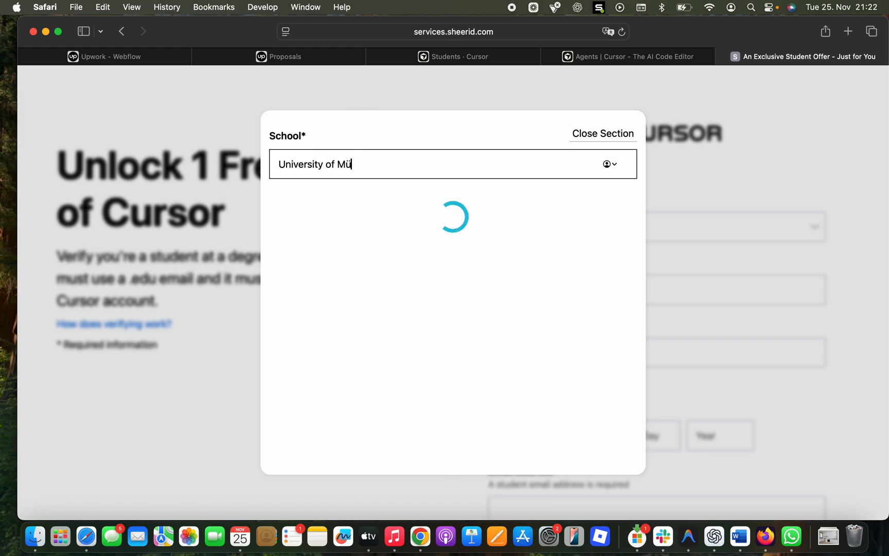
text(nster)
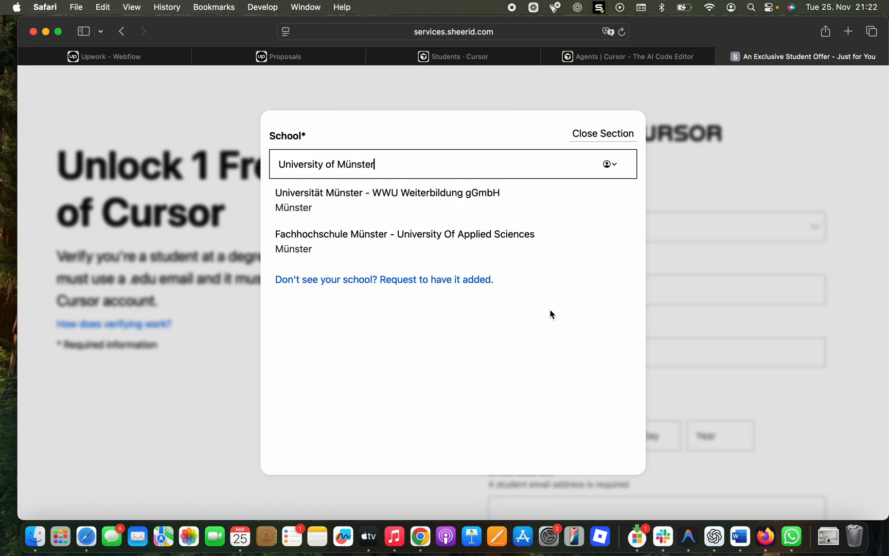
mouse_move(463, 215)
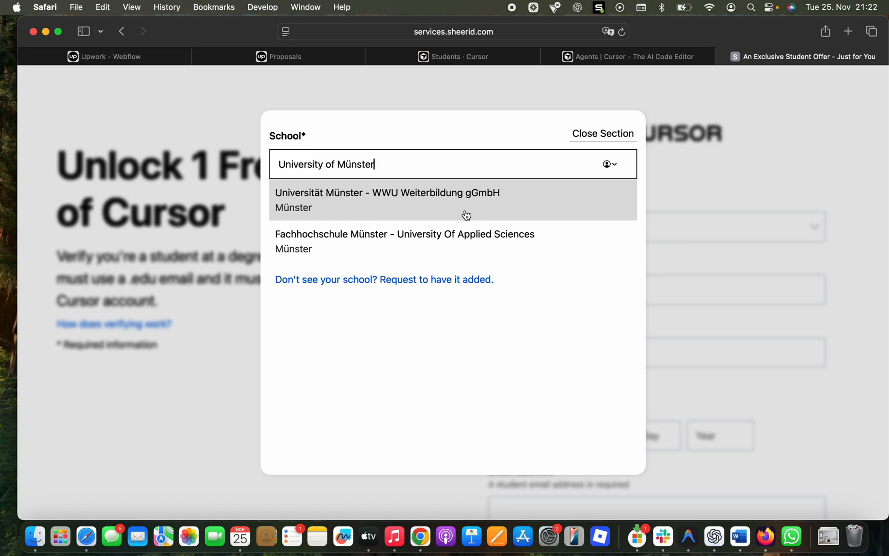
click(387, 200)
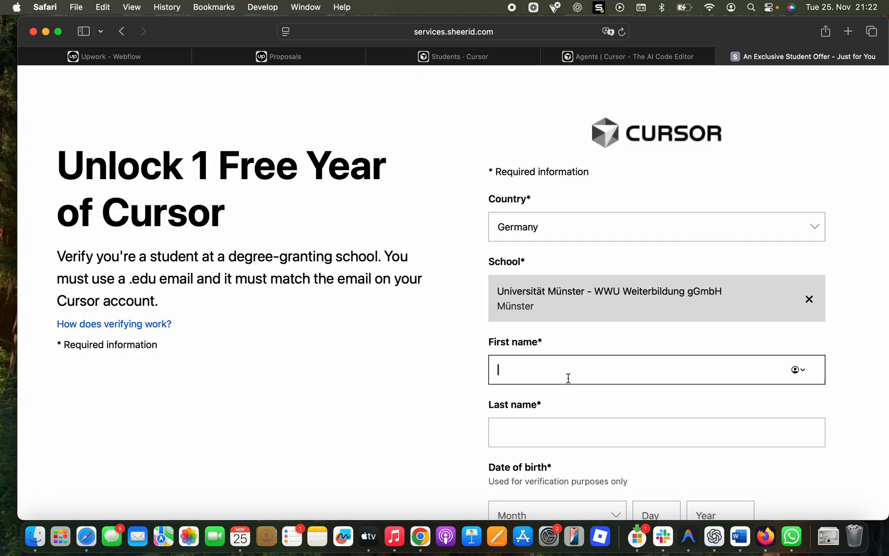
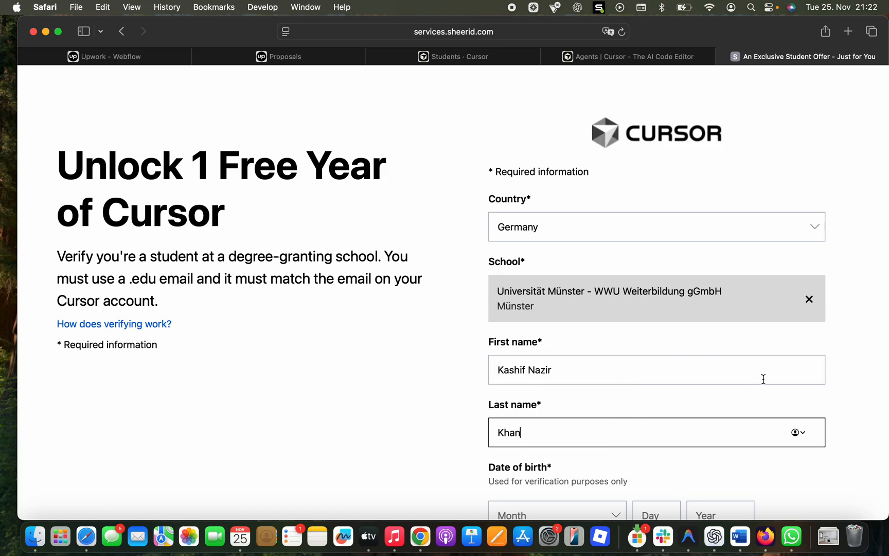
scroll(down, 3)
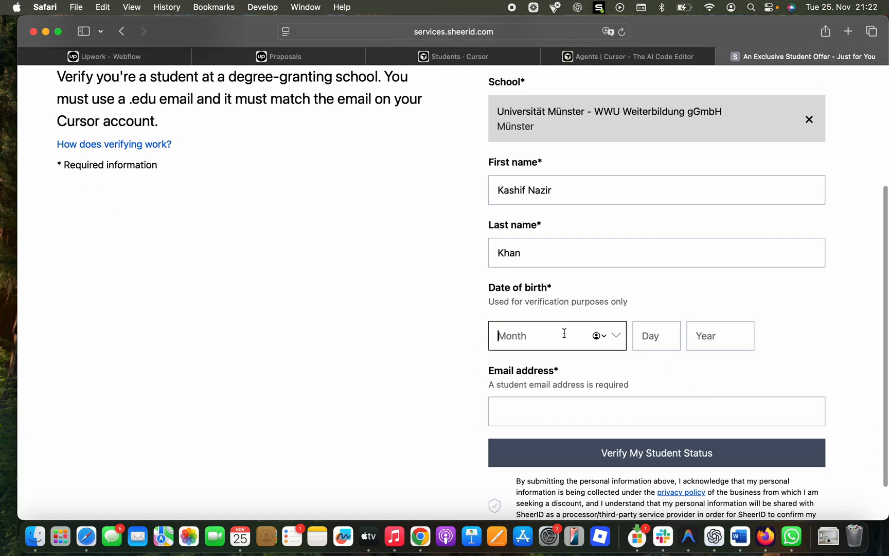
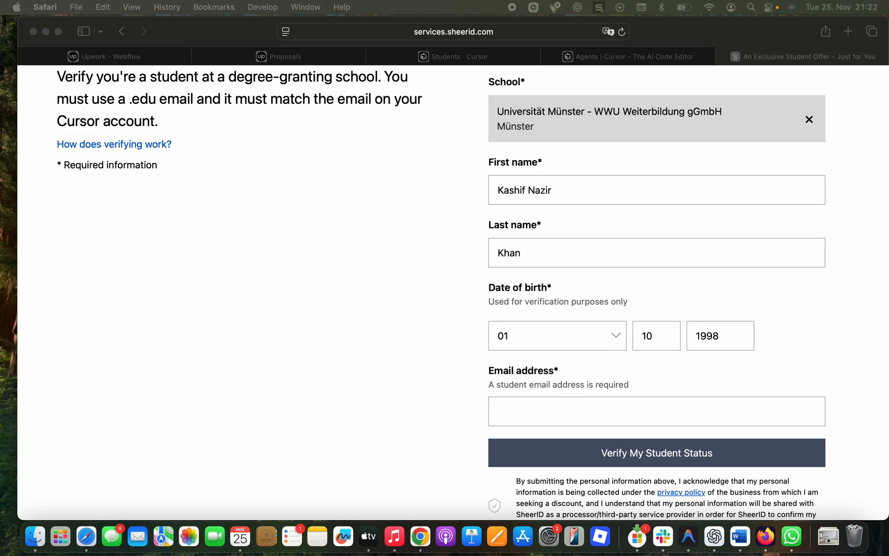
mouse_move(512, 395)
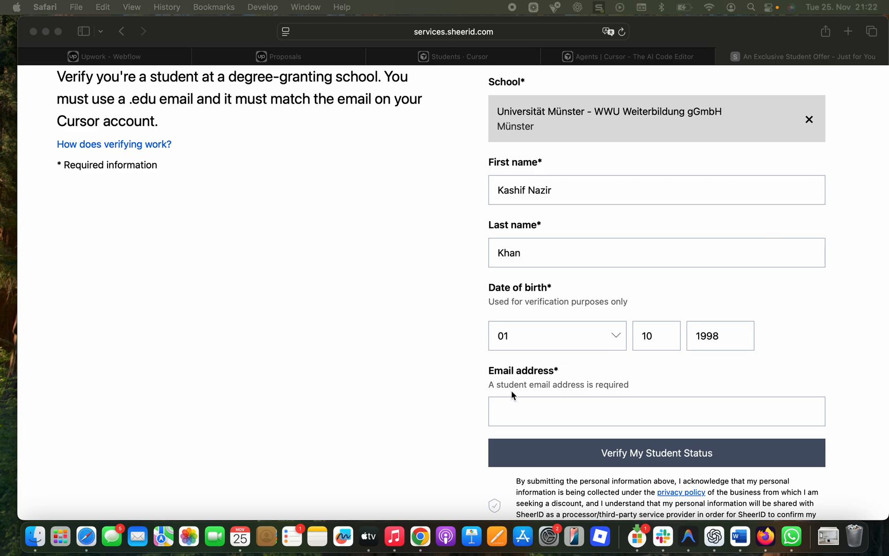
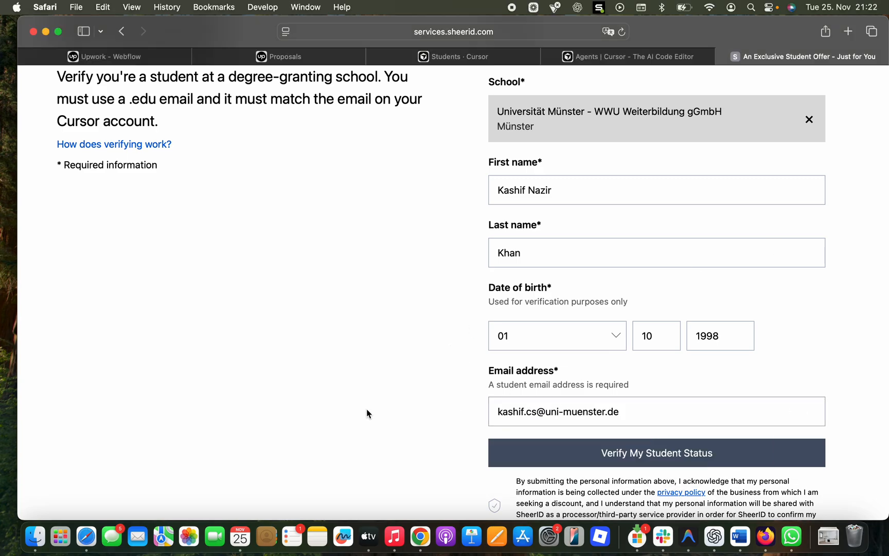
scroll(down, 3)
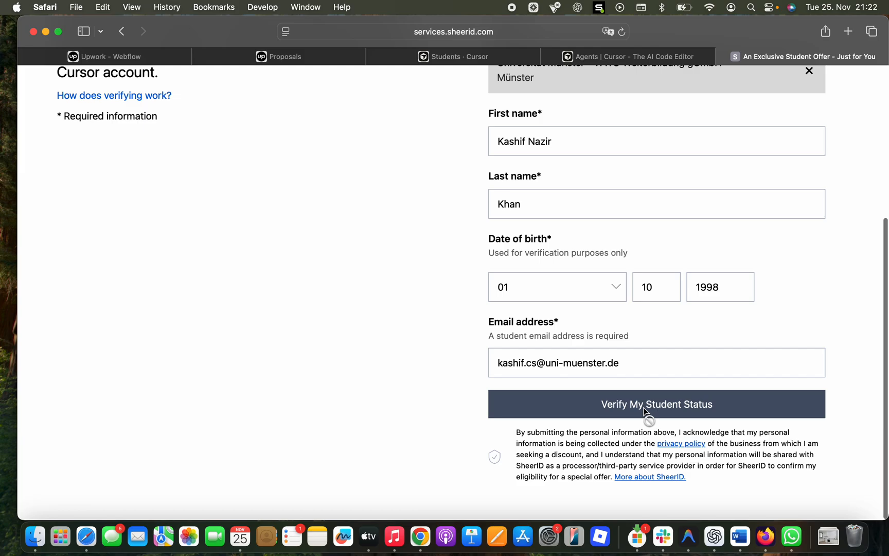
scroll(up, 3)
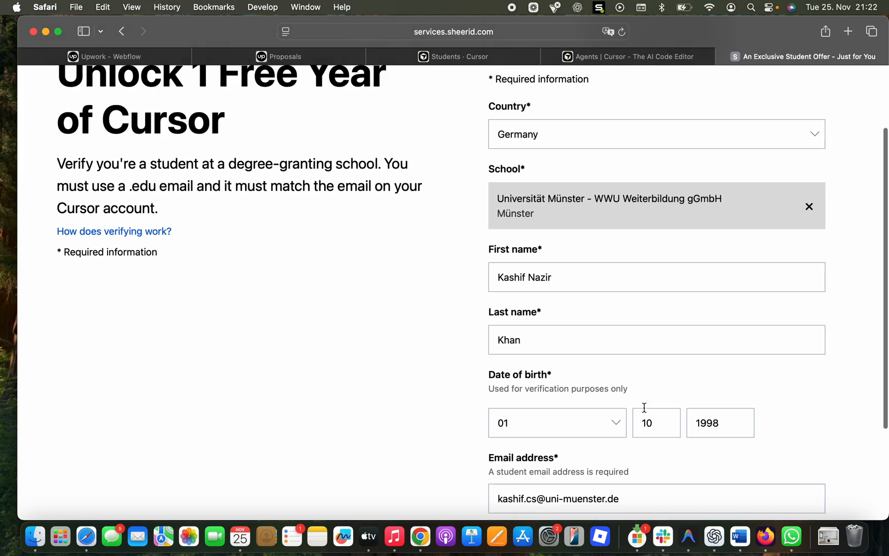
scroll(down, 3)
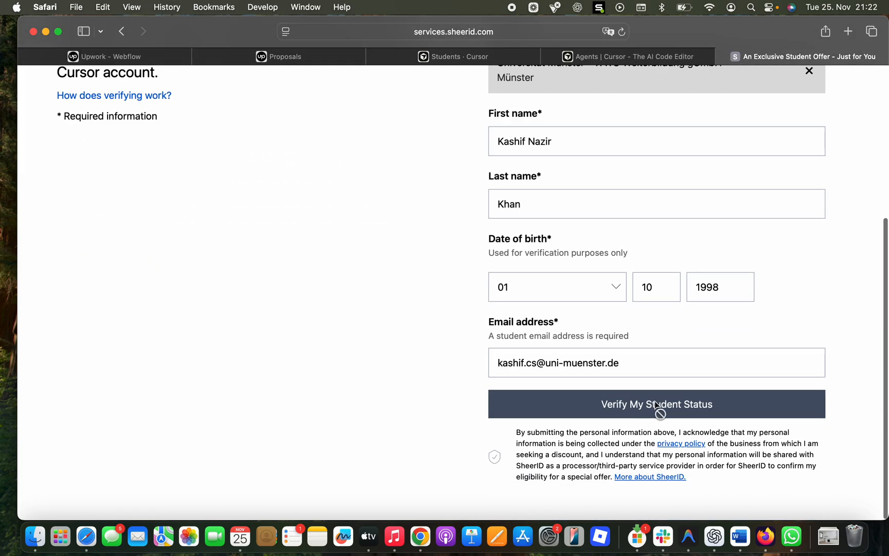
click(656, 404)
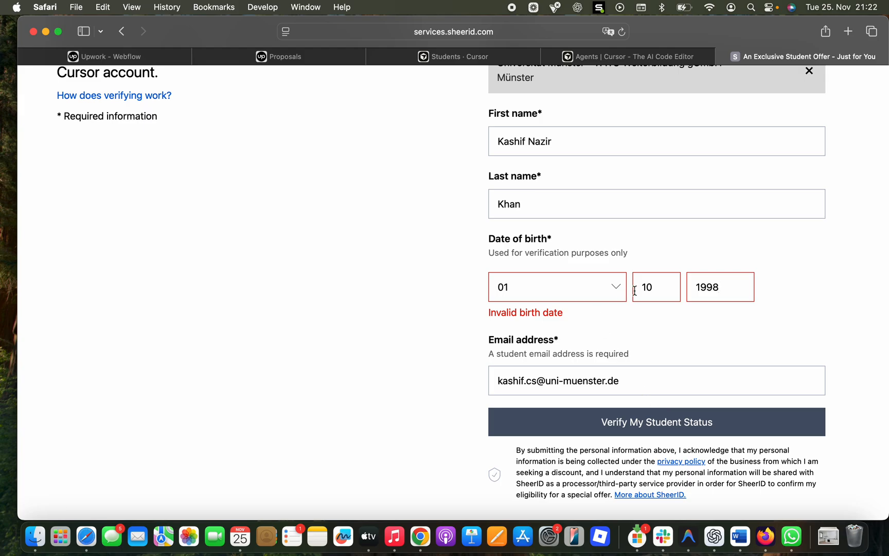
Re-enter the birth day as 10 and resubmit the form
click(657, 287)
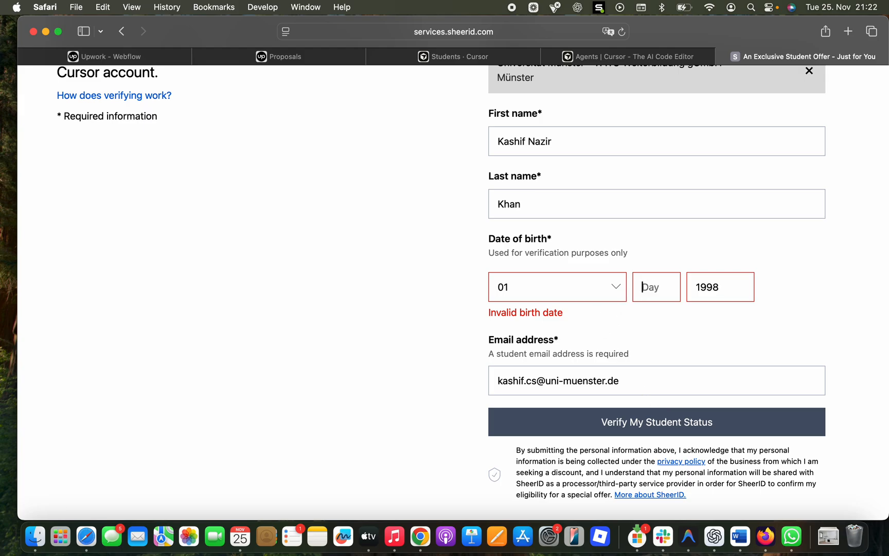
click(557, 287)
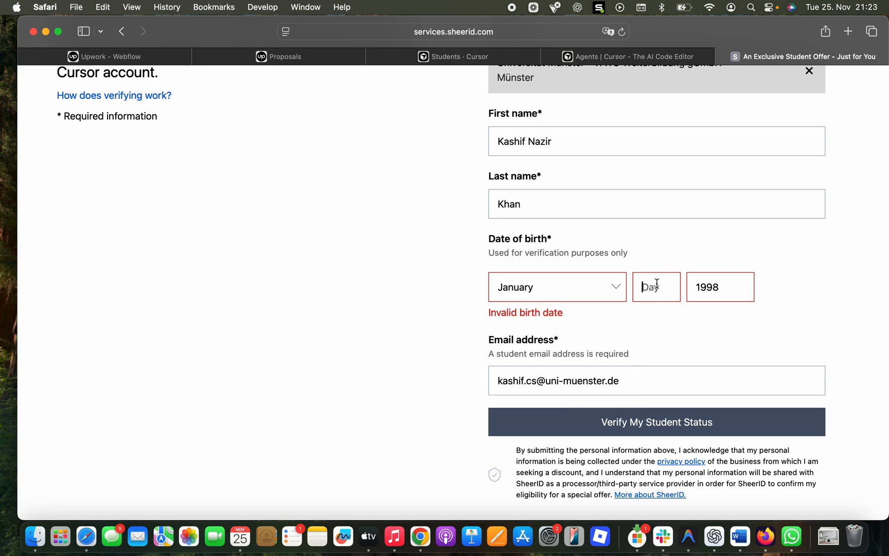
text(1)
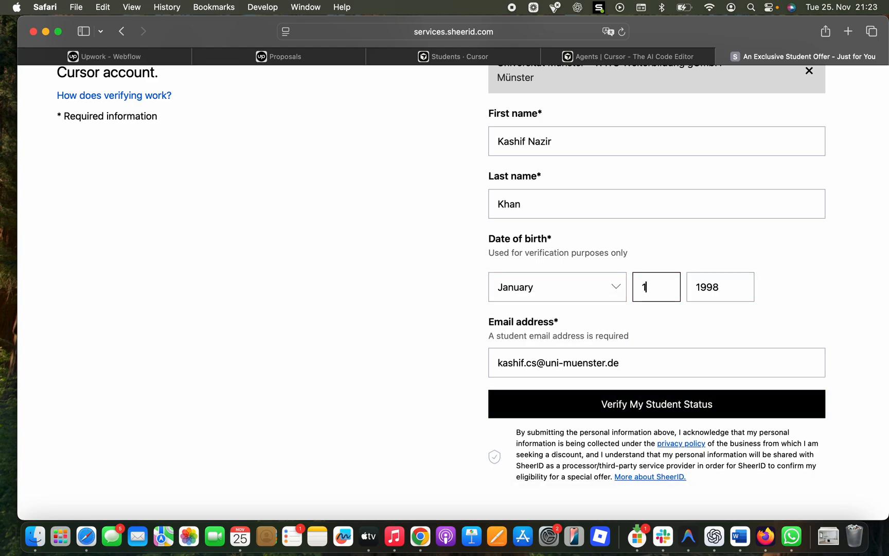
text(0)
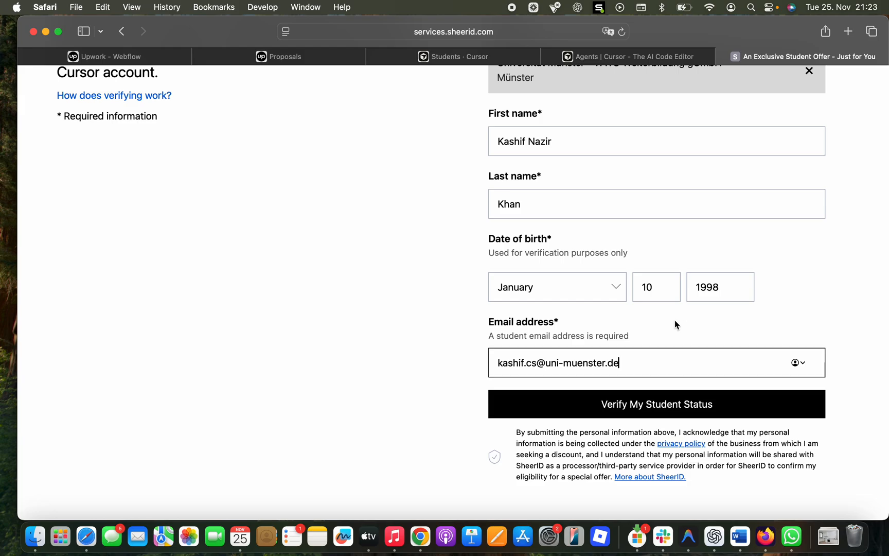
click(656, 404)
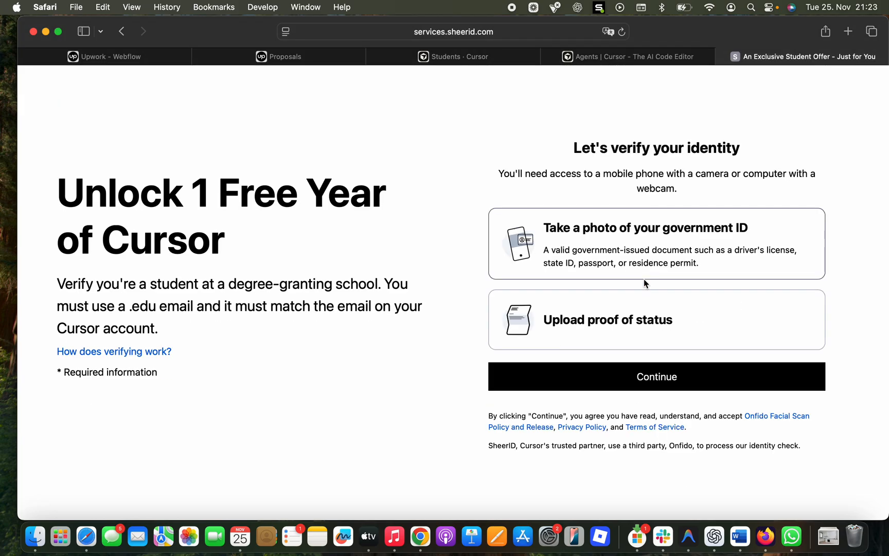
mouse_move(613, 315)
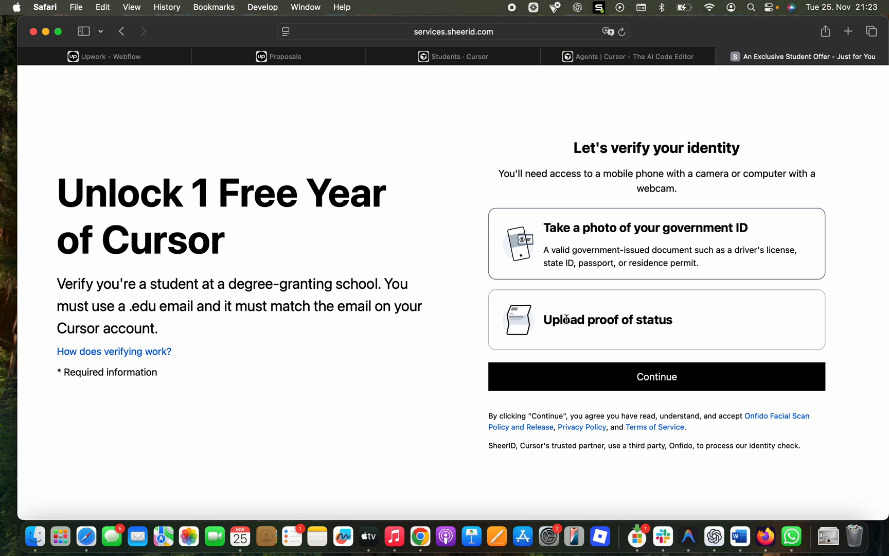
mouse_move(620, 173)
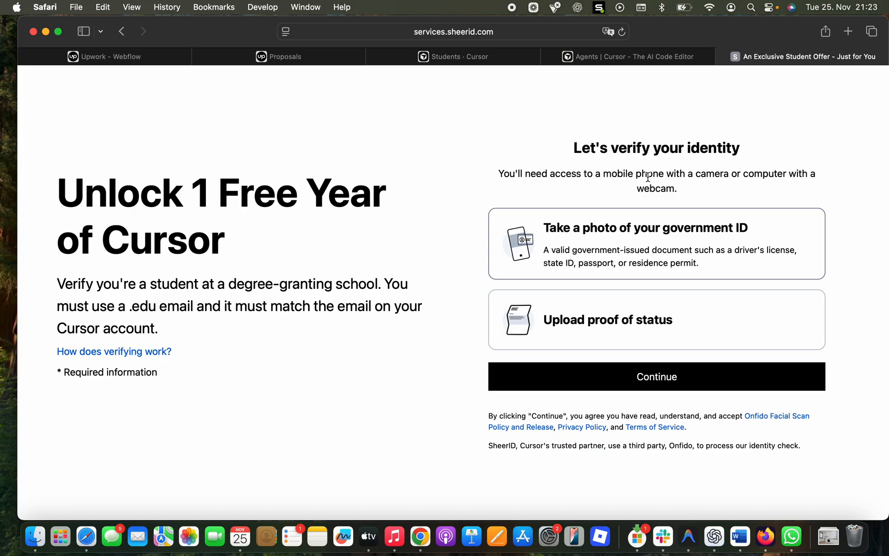
mouse_move(656, 376)
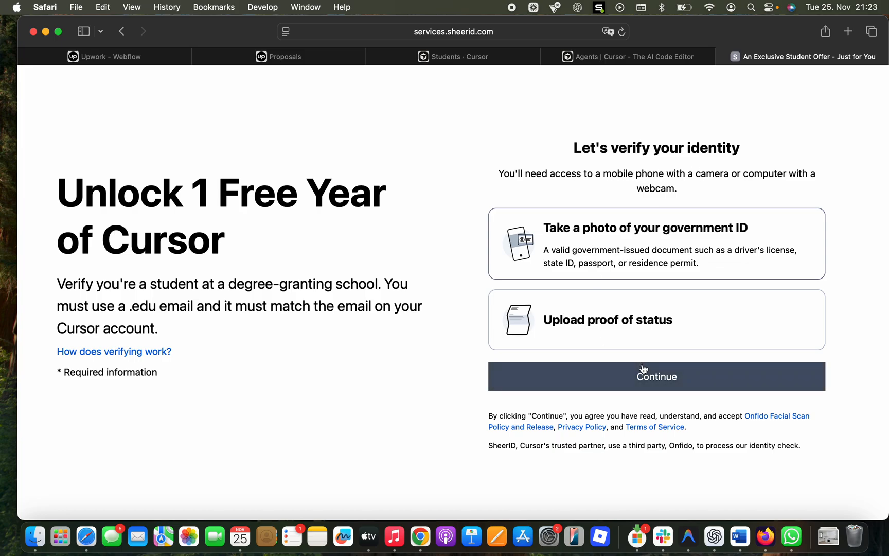
mouse_move(626, 271)
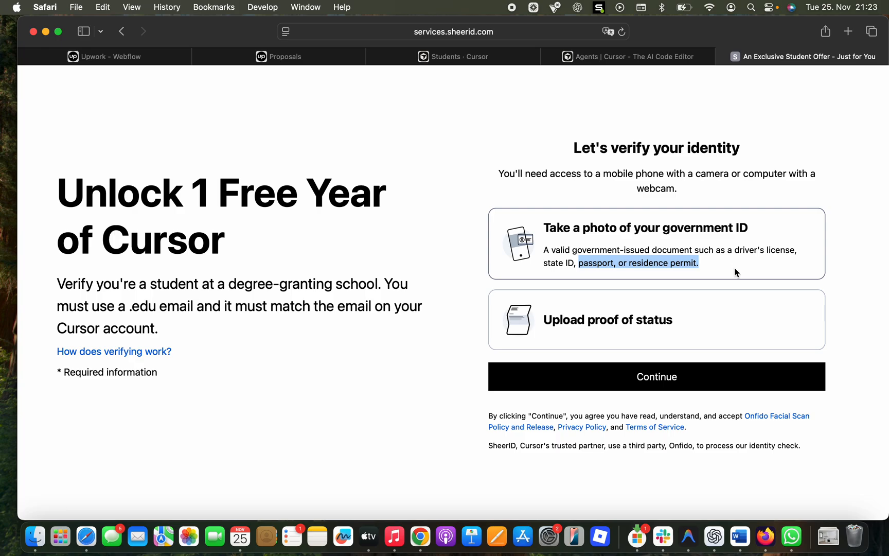
mouse_move(577, 364)
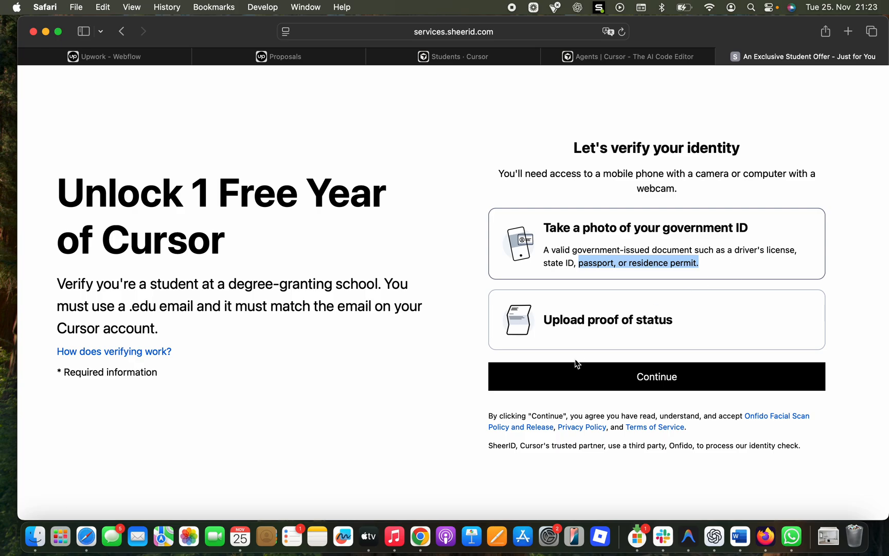
Continue with the government ID photo option to reach Germany's document types
click(655, 376)
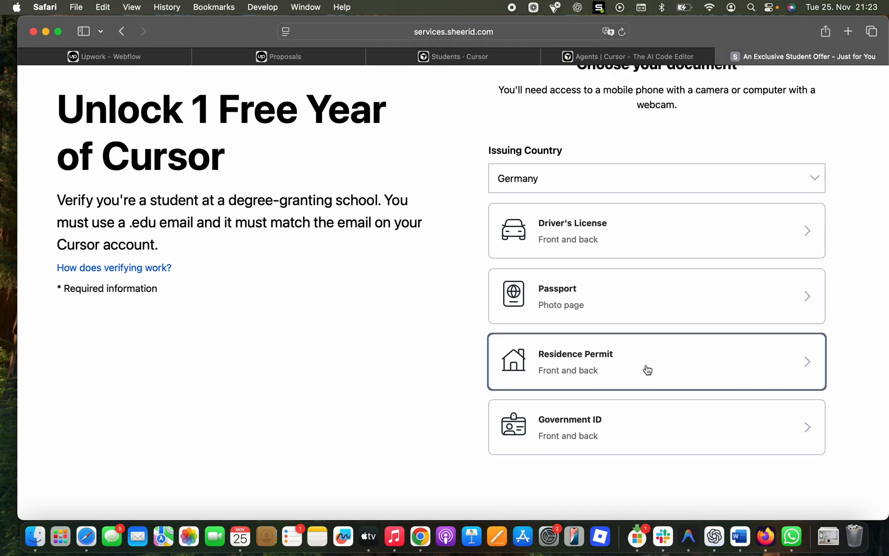
Scroll the document list while choosing the Residence Permit
scroll(up, 3)
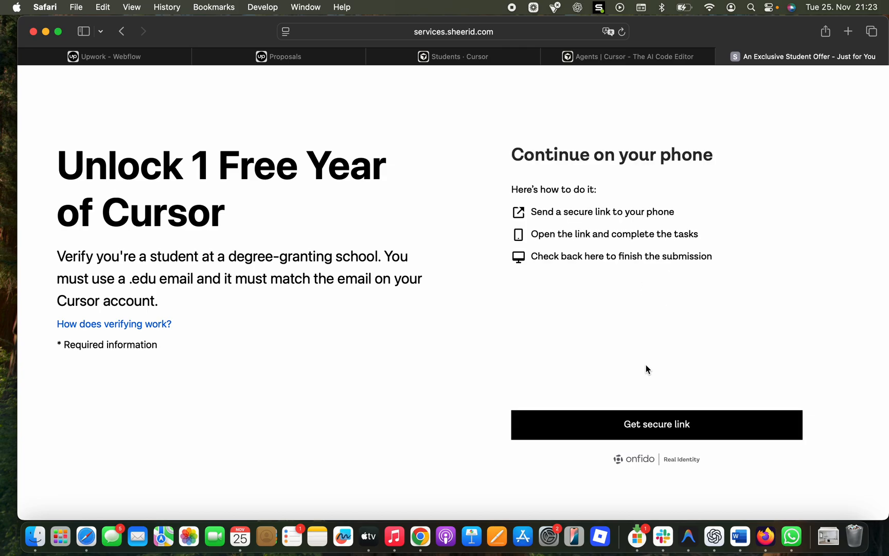
mouse_move(557, 224)
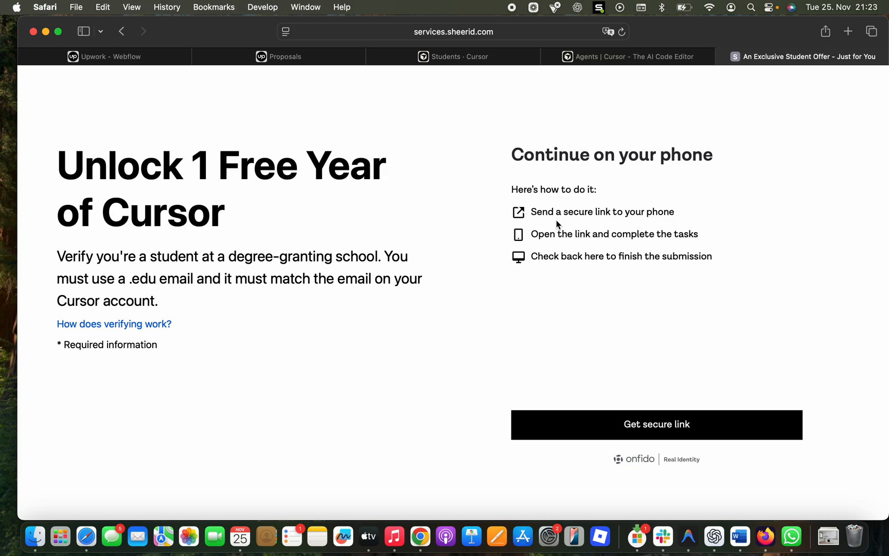
mouse_move(615, 386)
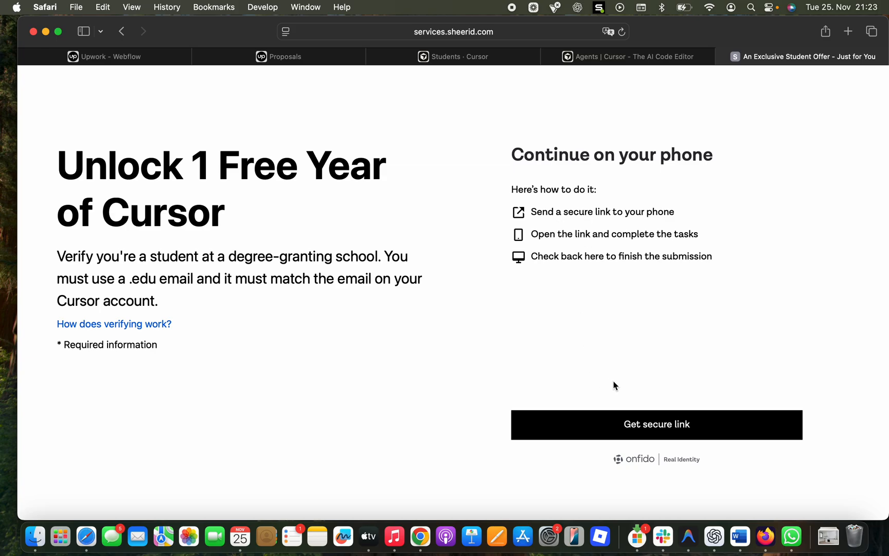
mouse_move(597, 247)
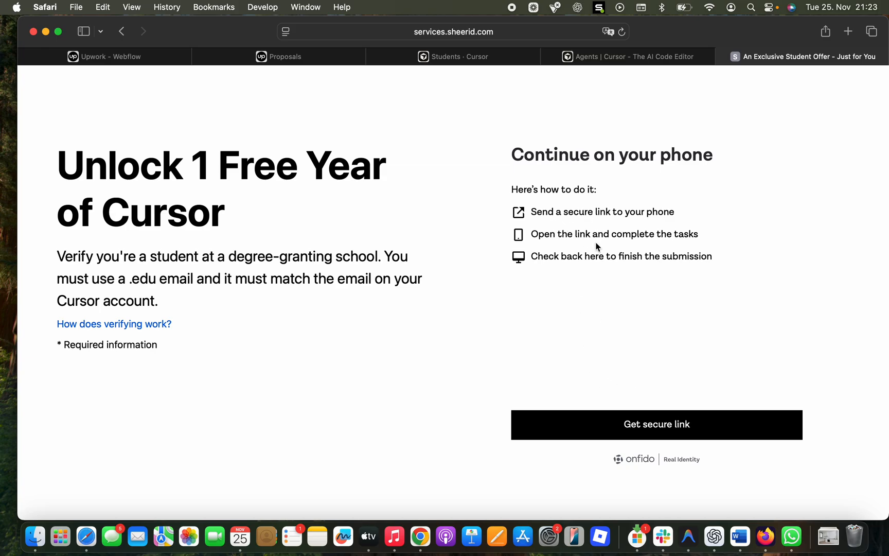
Request the secure phone link and switch to the copyable link instead of a QR code
click(657, 423)
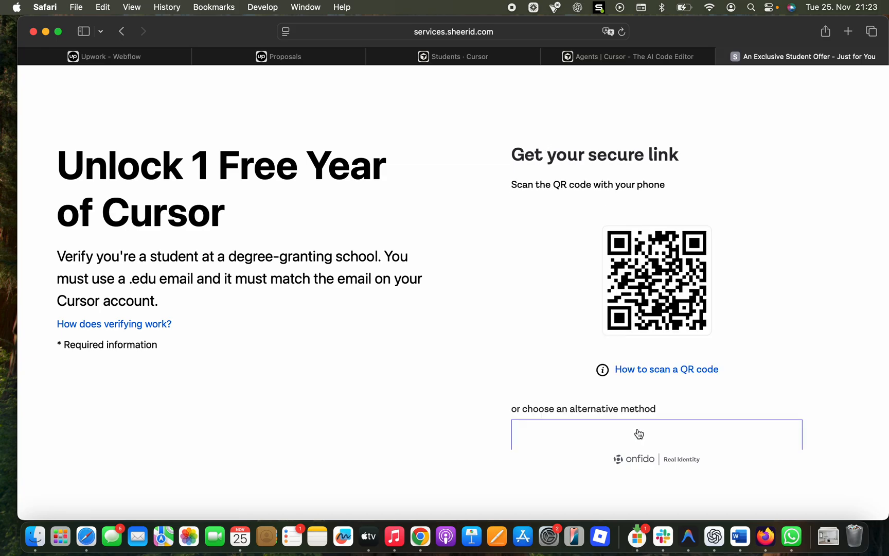
click(639, 434)
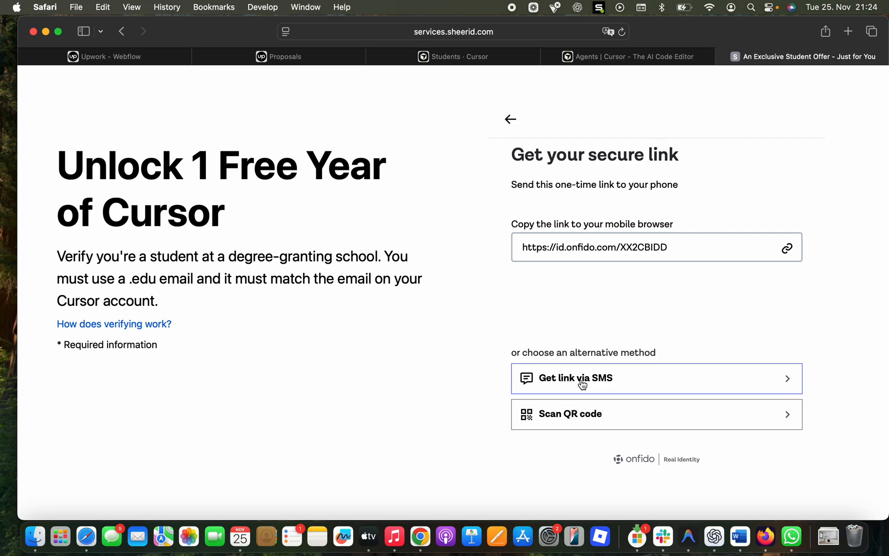
mouse_move(292, 250)
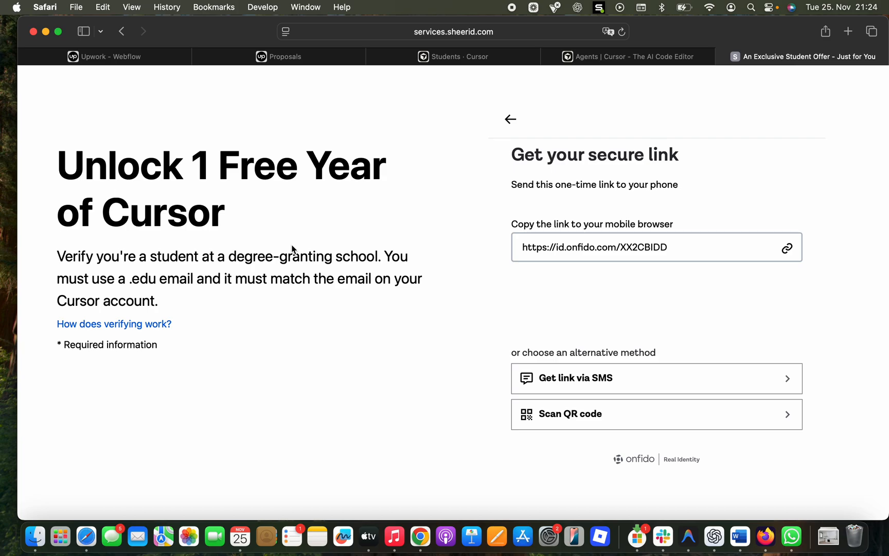
mouse_move(634, 238)
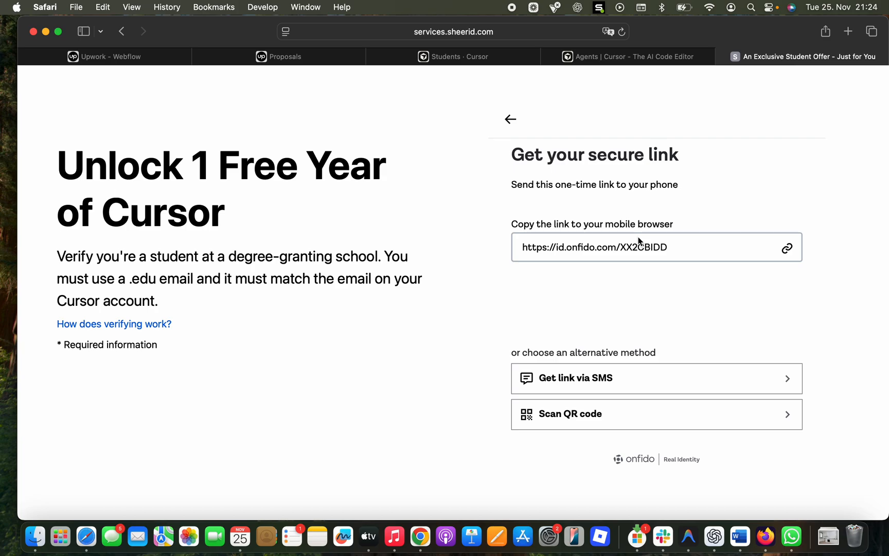
mouse_move(571, 219)
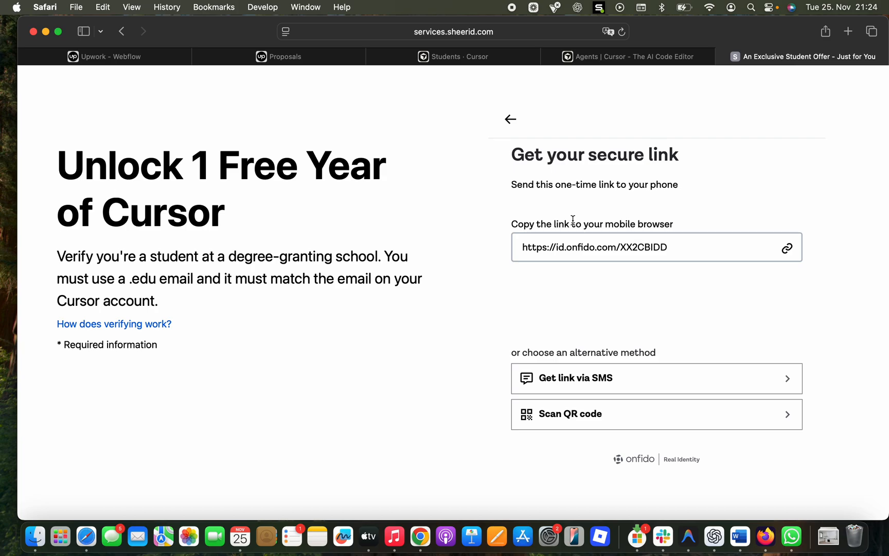
mouse_move(427, 217)
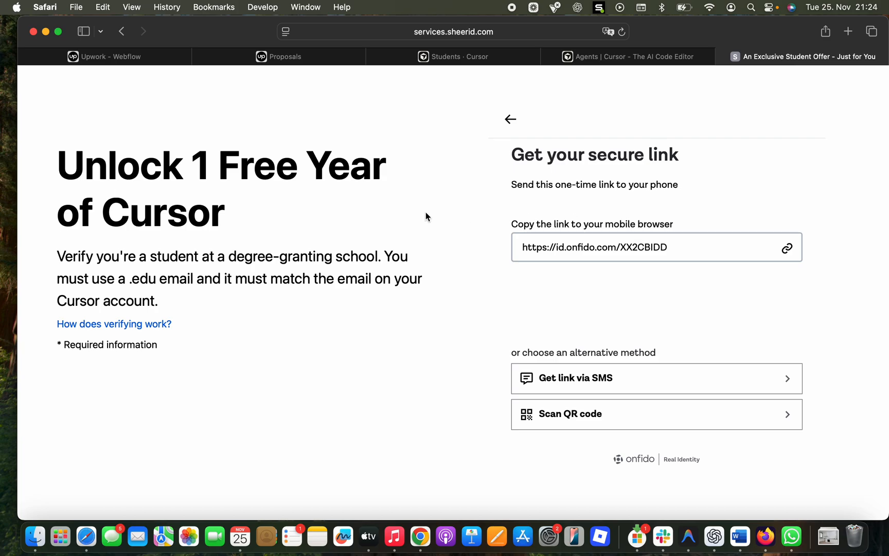